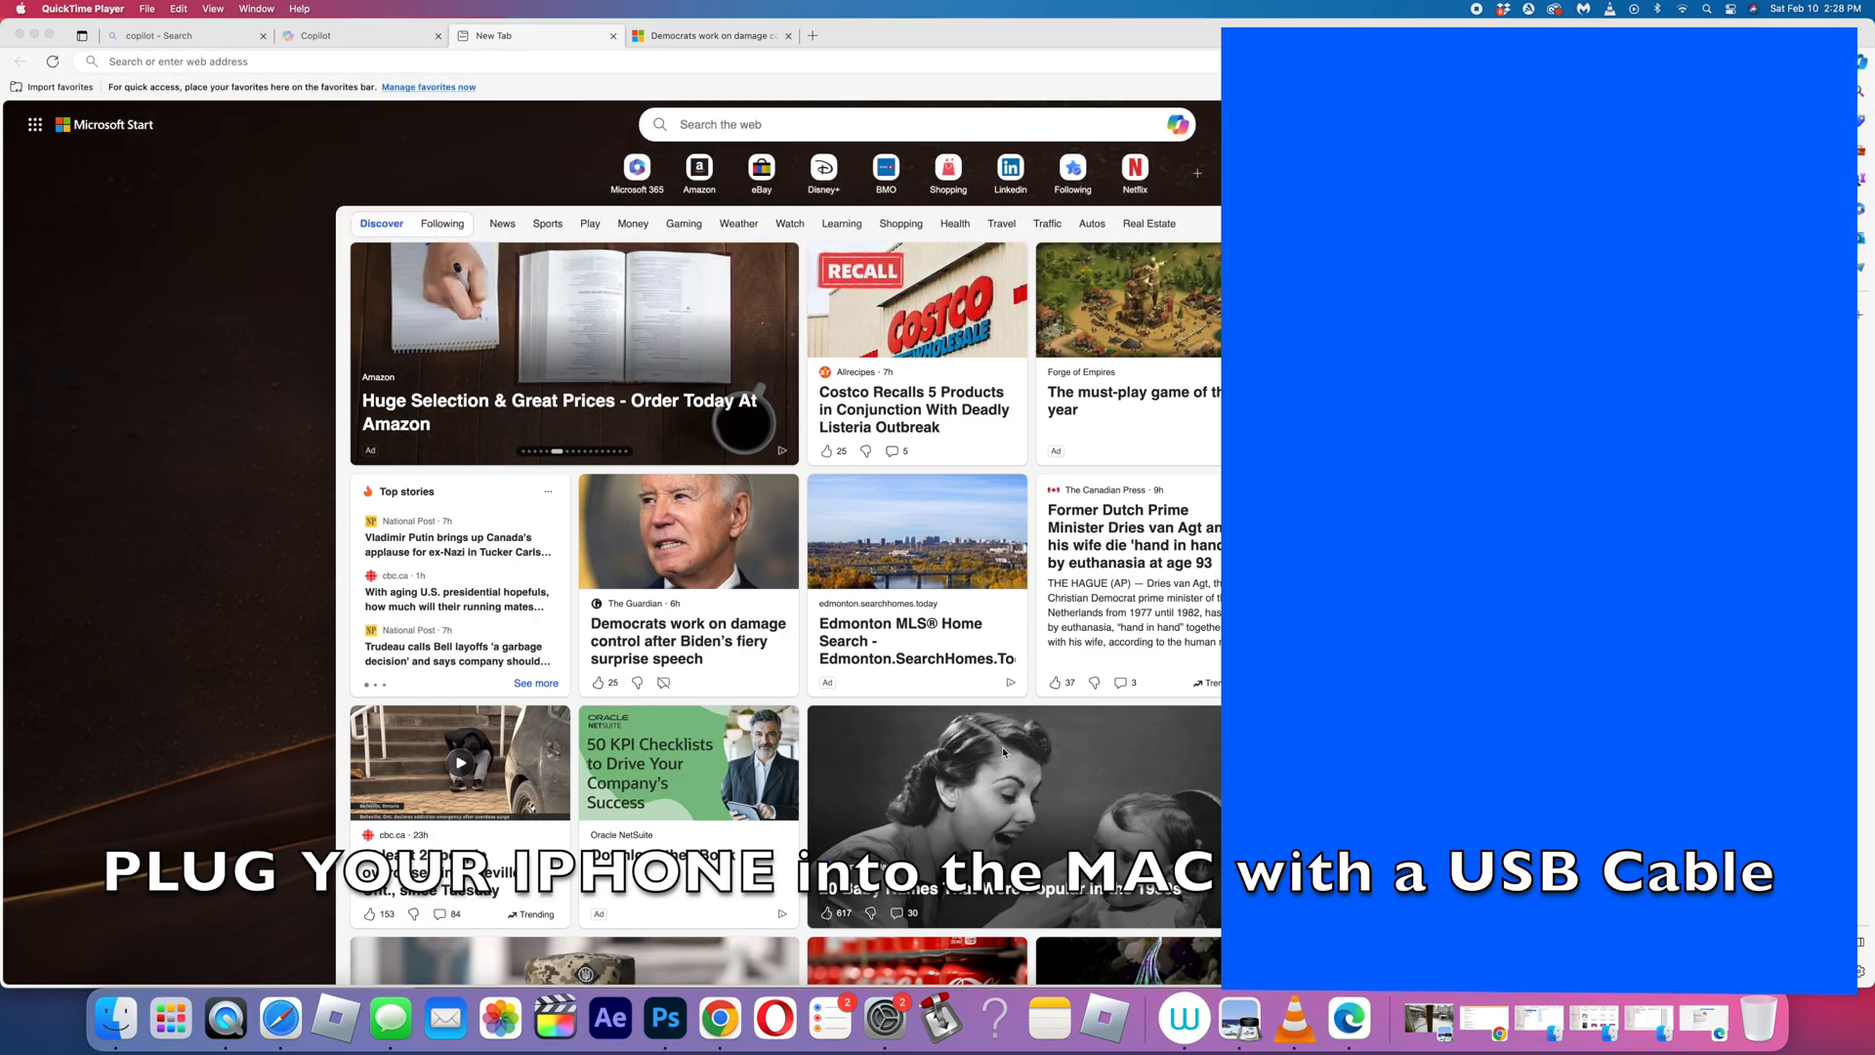
mouse_move(717, 1020)
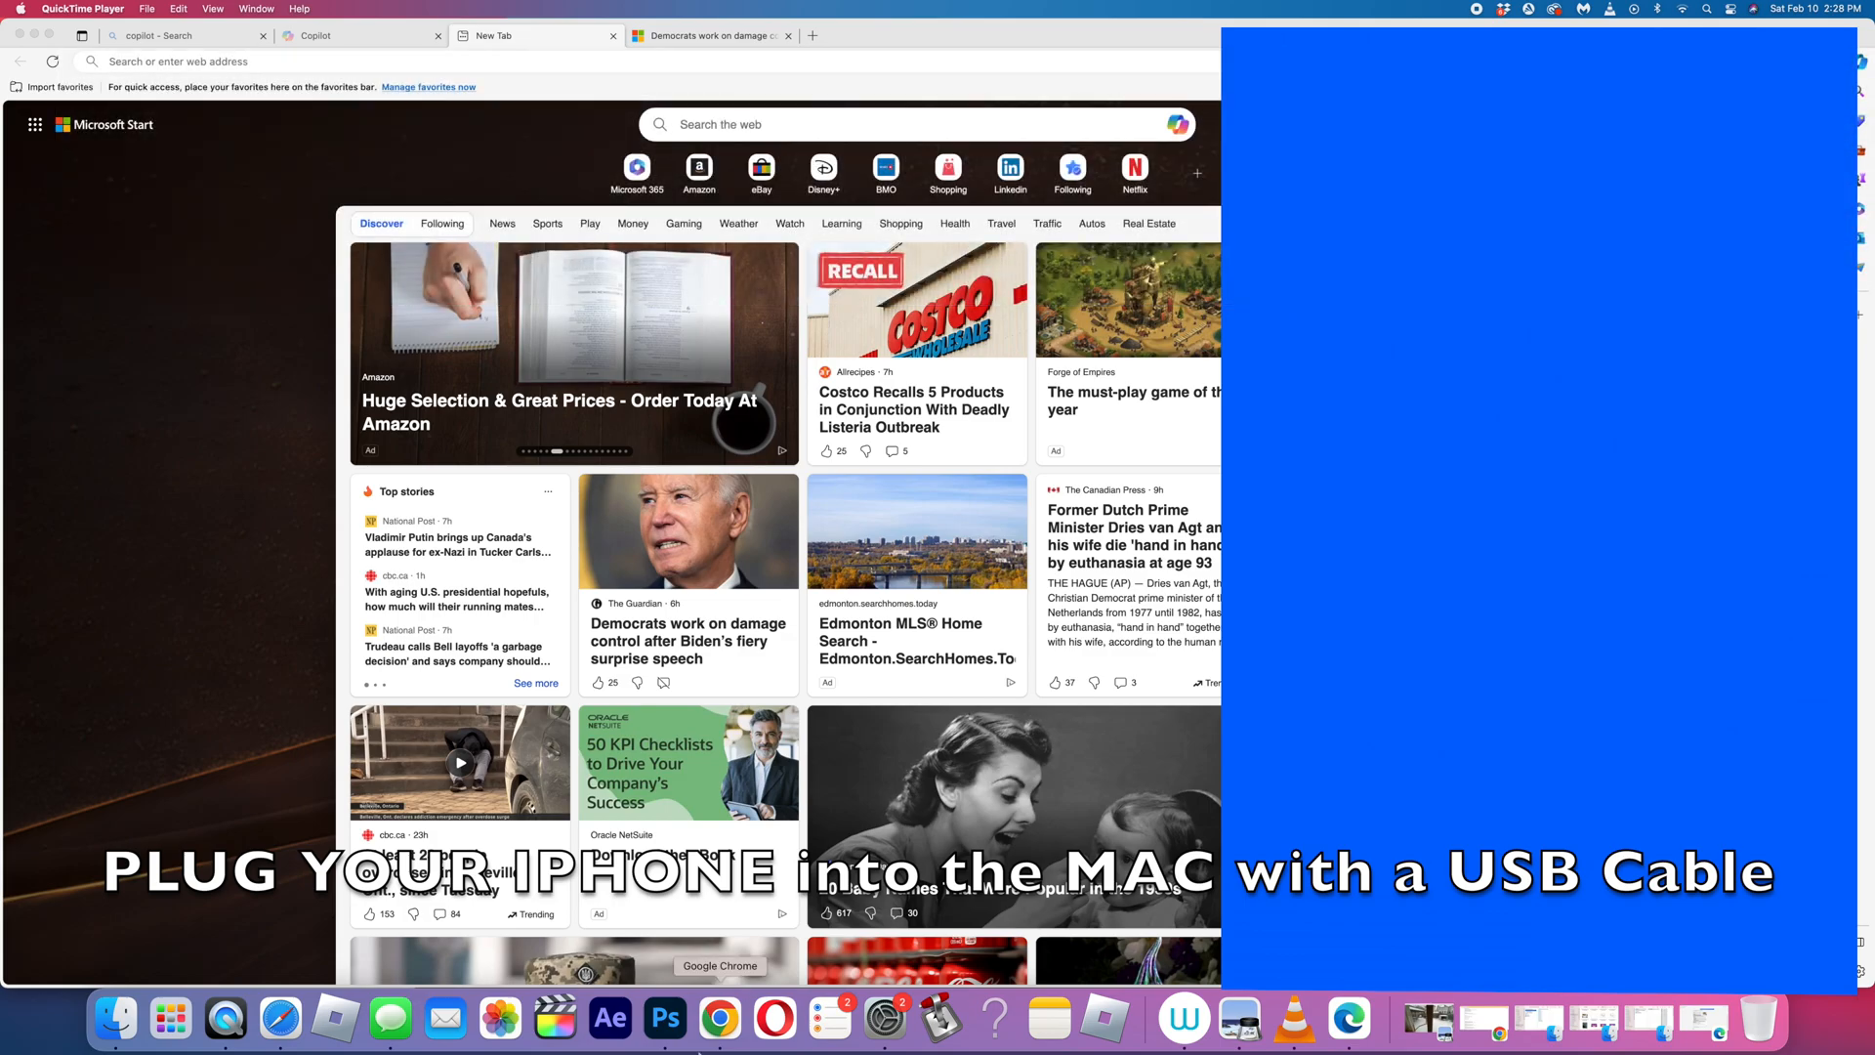
Step: Launch the Photos app from the Dock while Edge stays open
left_click(498, 1019)
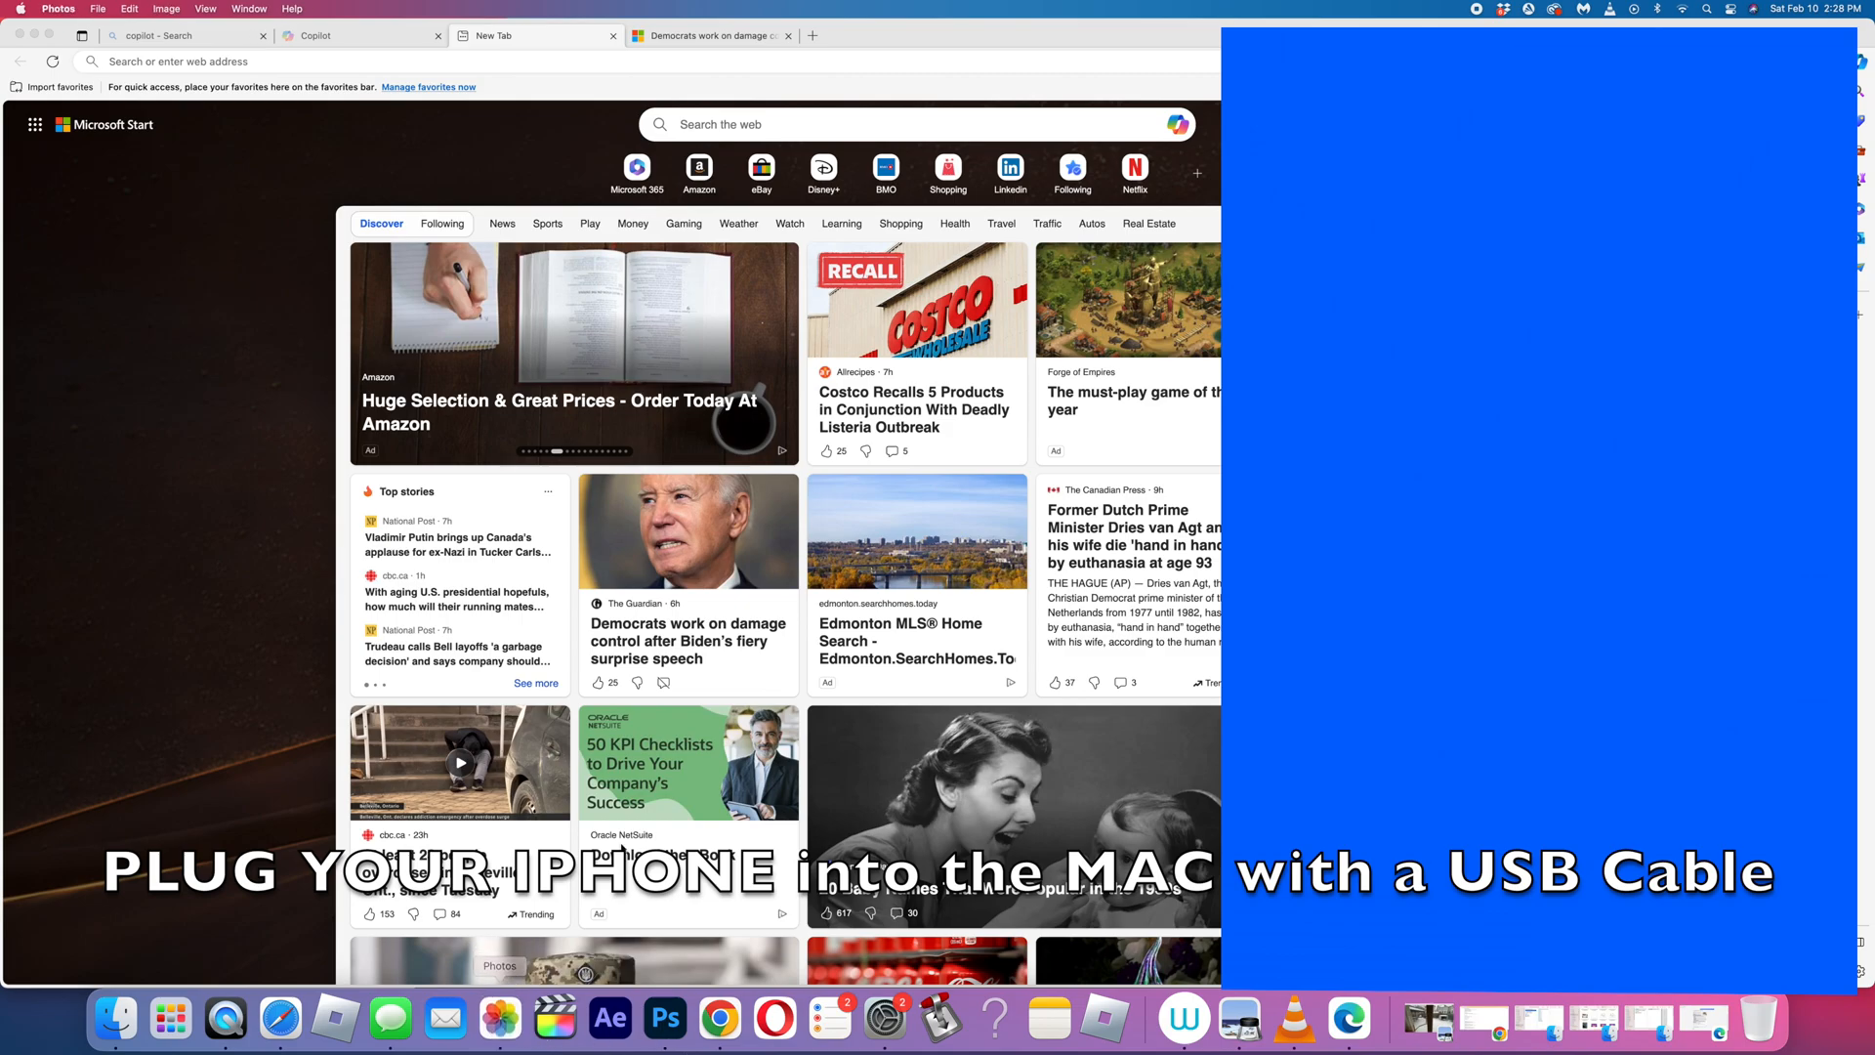
Step: Select the connected iPhone under Devices to show its importable items
left_click(500, 1020)
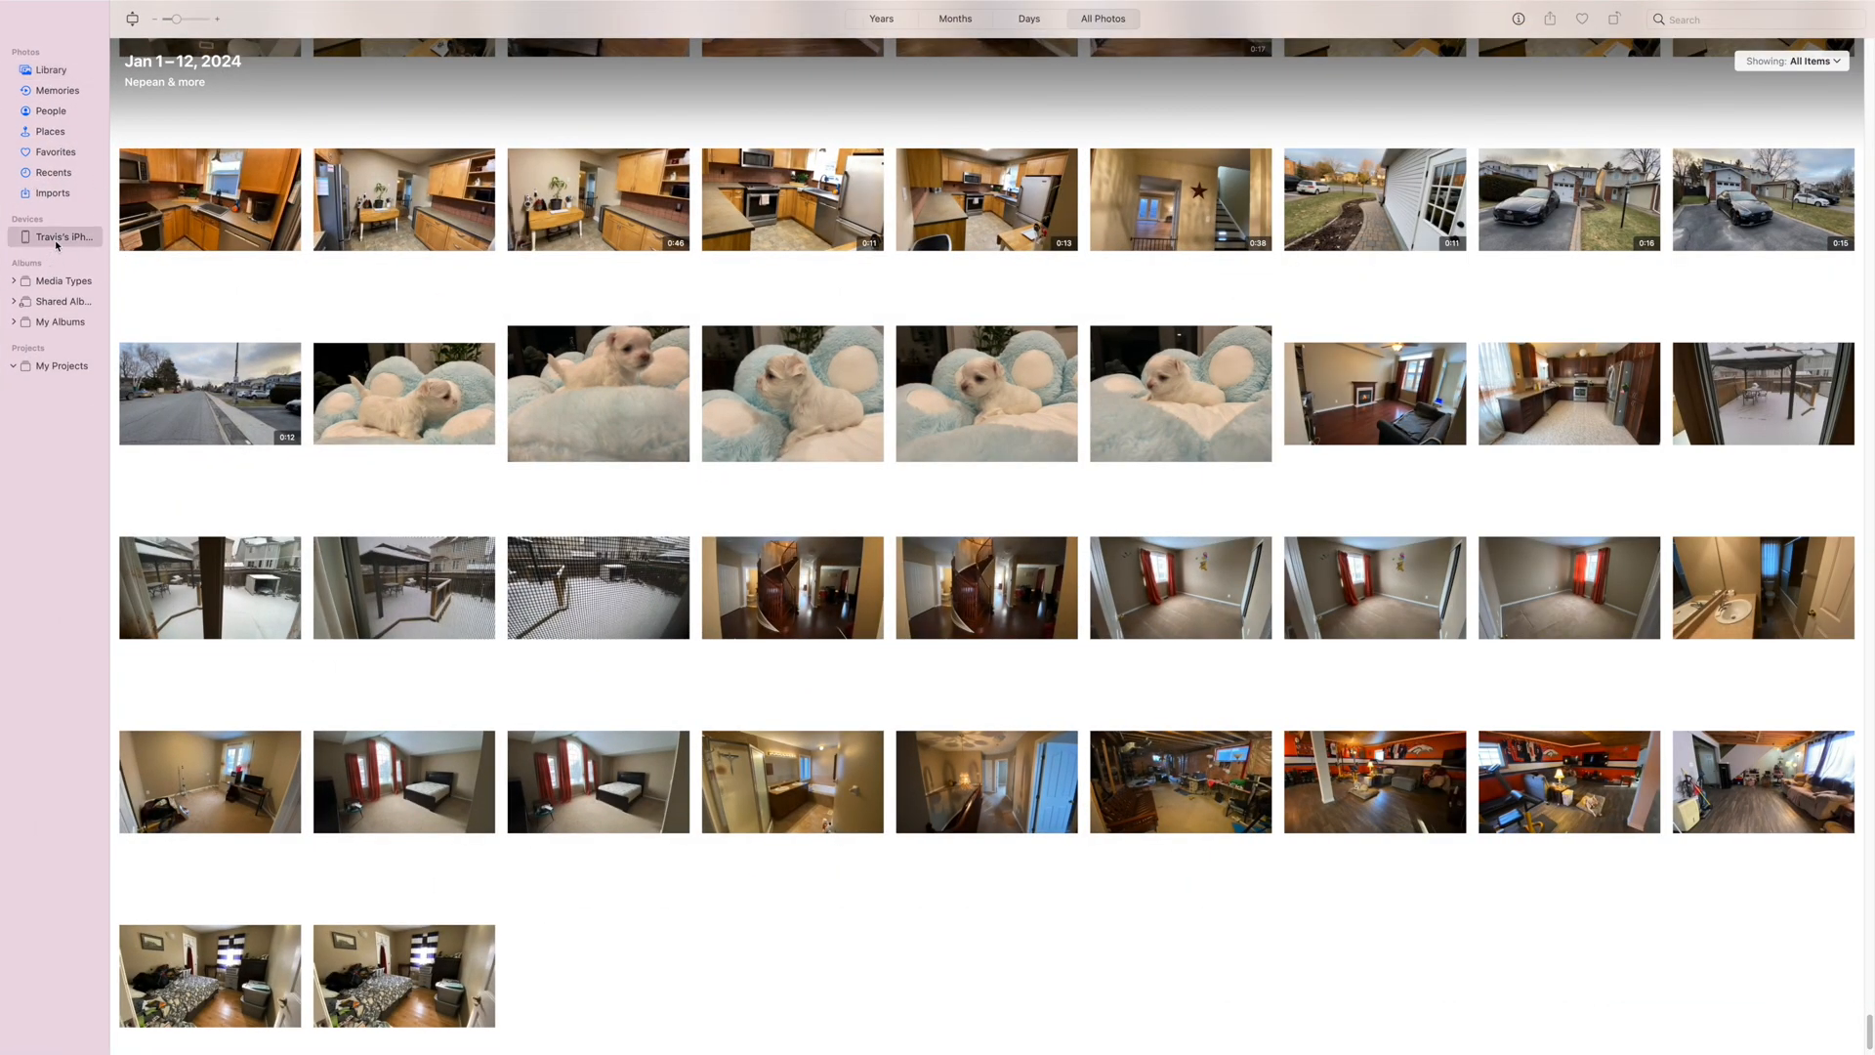
left_click(63, 236)
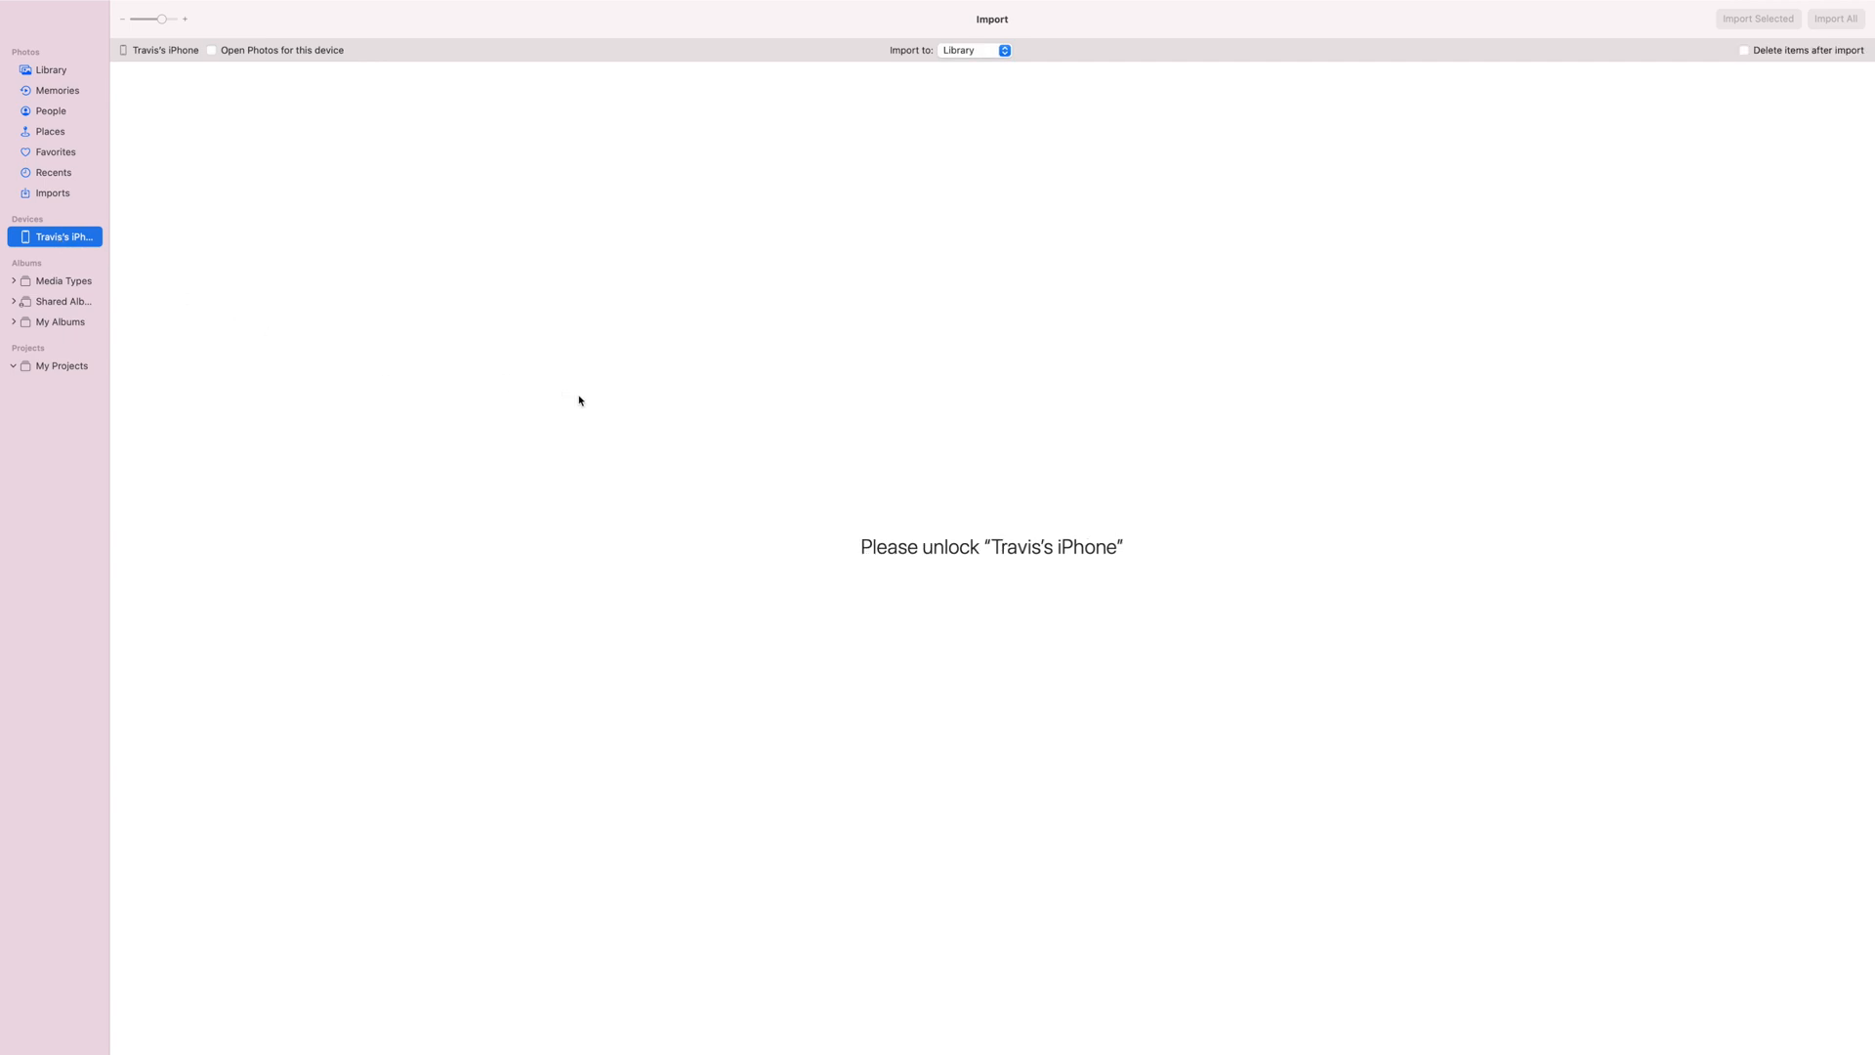
mouse_move(649, 428)
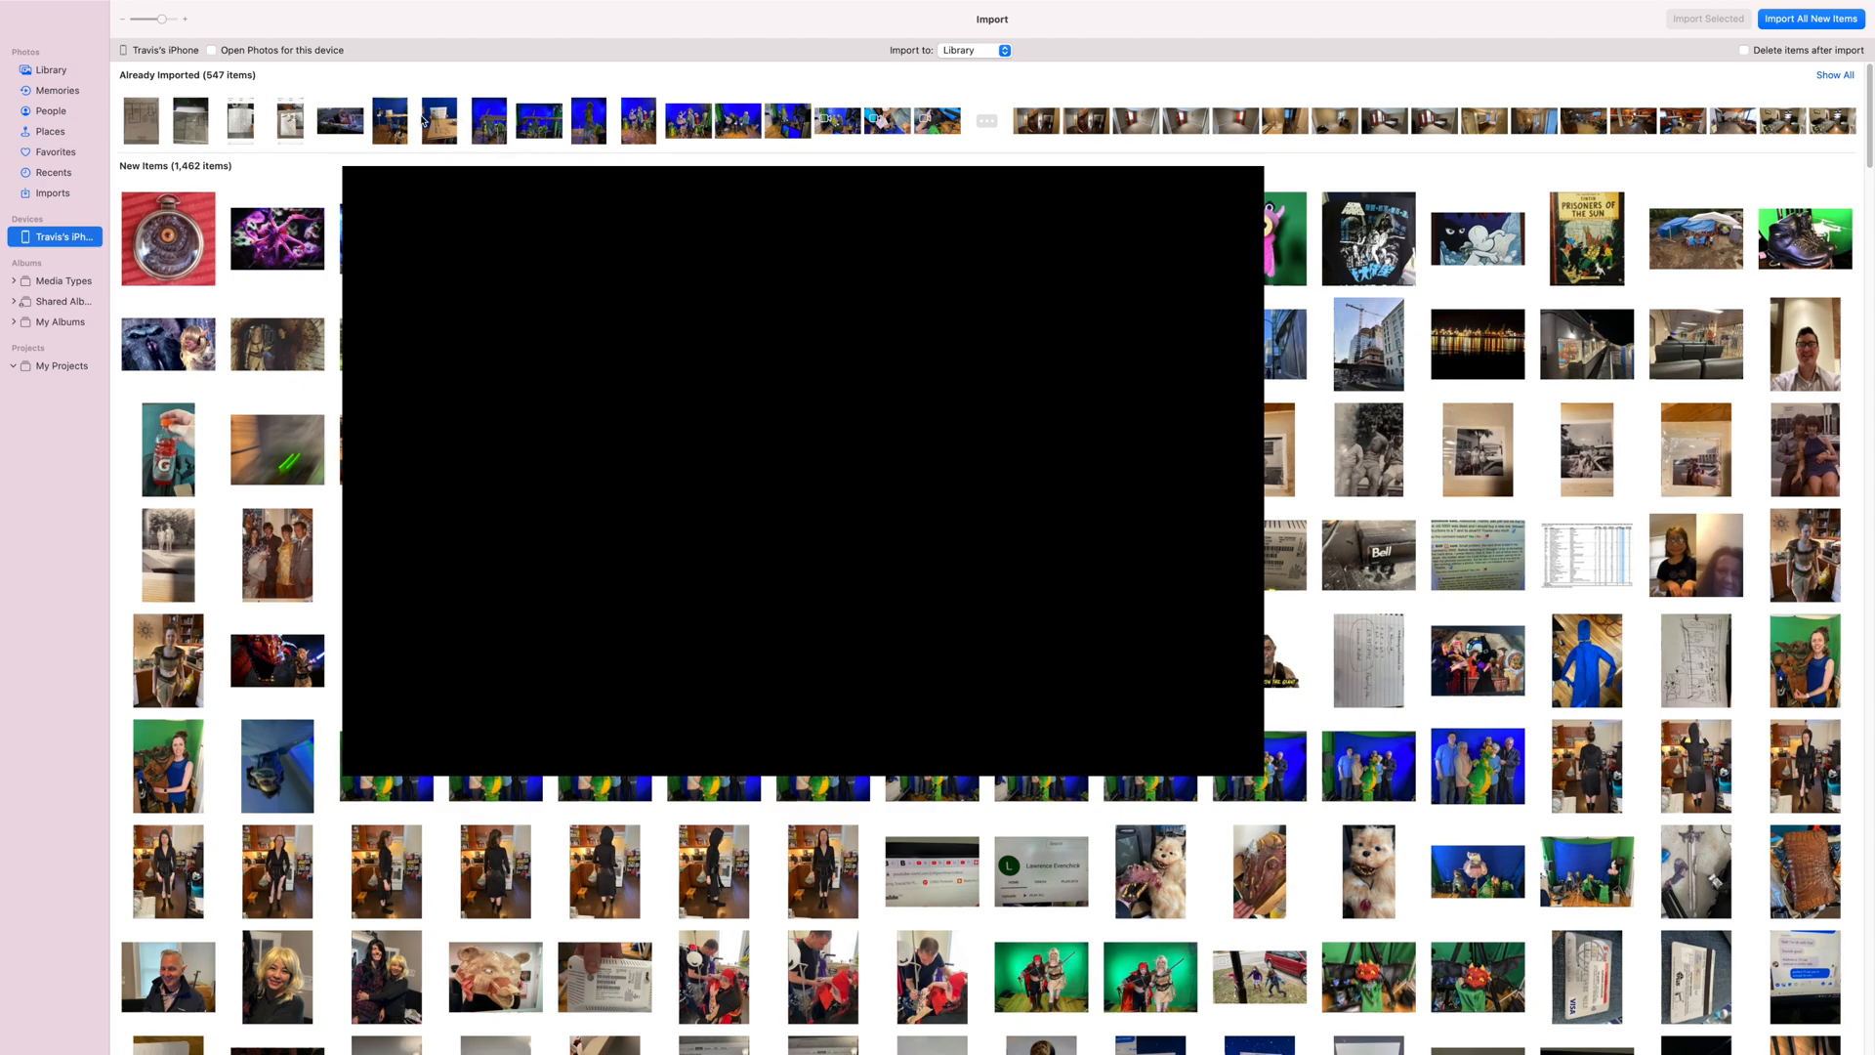
Step: Check four iPhone photos in the import grid and import them into the library
left_click(389, 119)
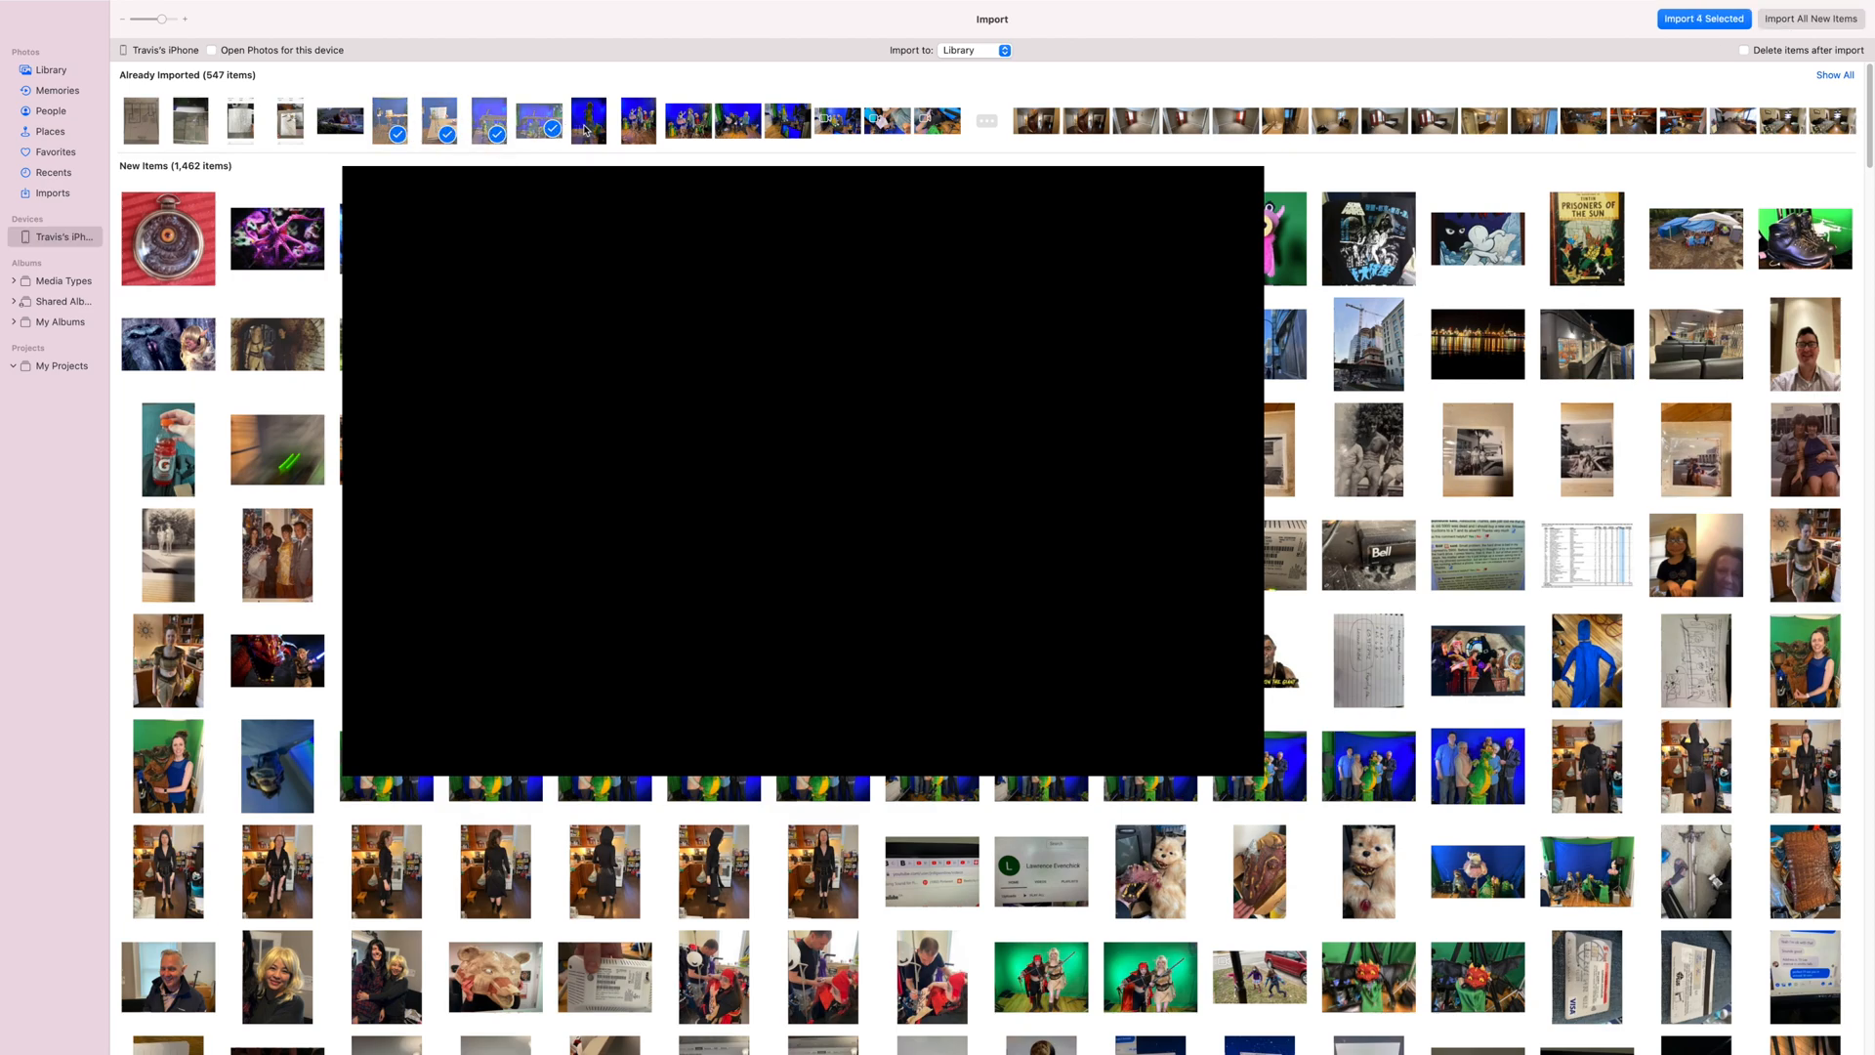
left_click(588, 119)
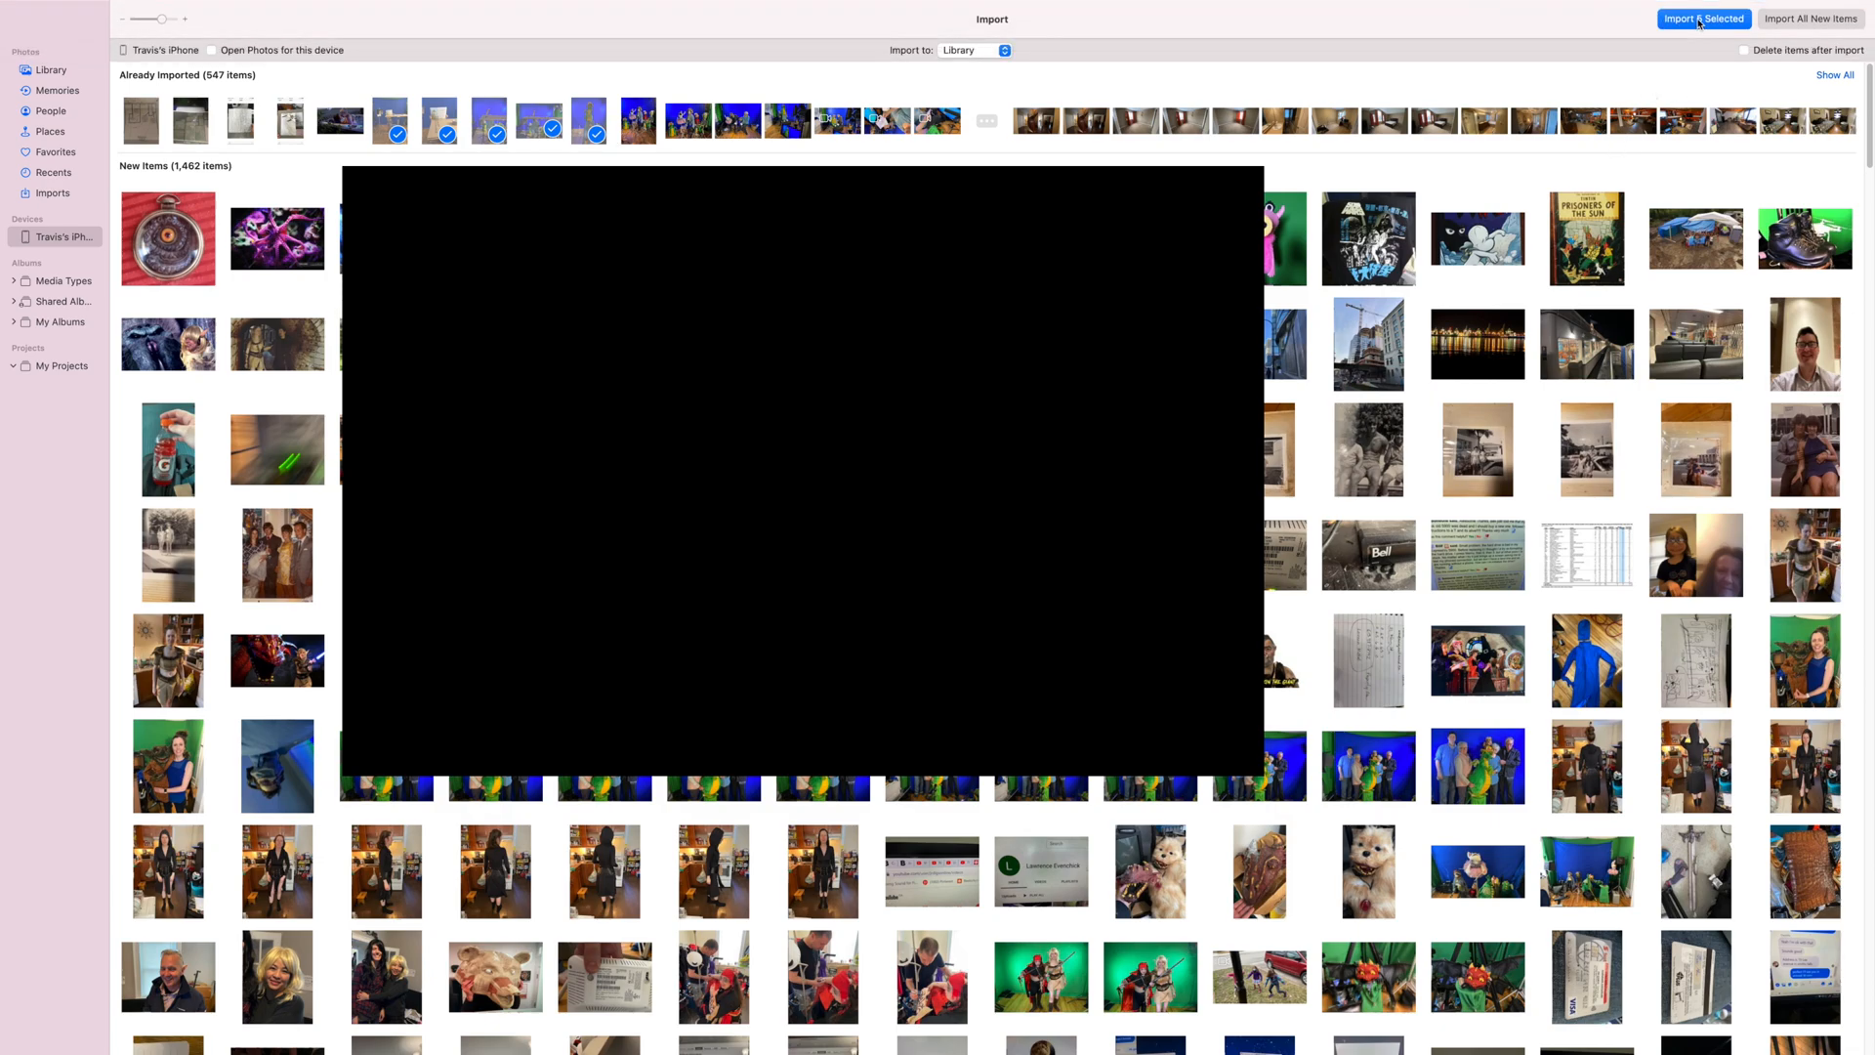
left_click(639, 119)
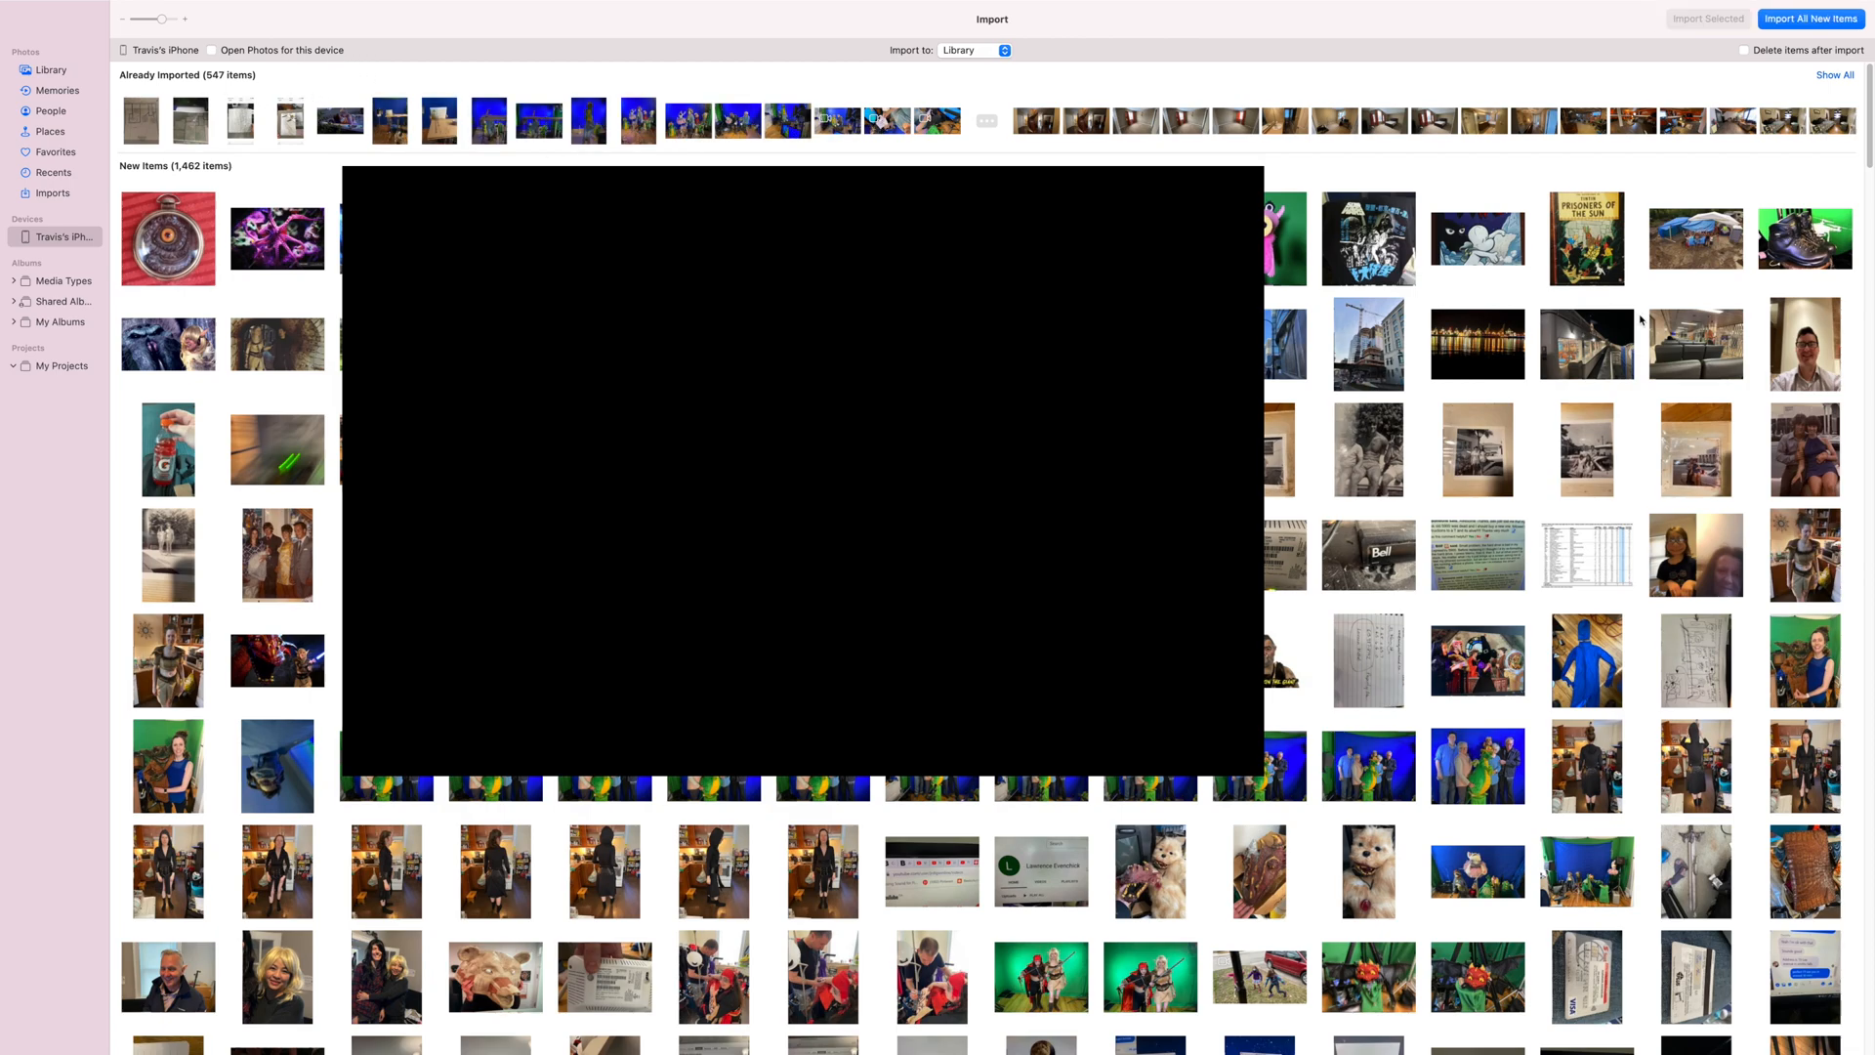
Step: Import the newest iPhone videos from the bottom of the New Items list
scroll("down", 3)
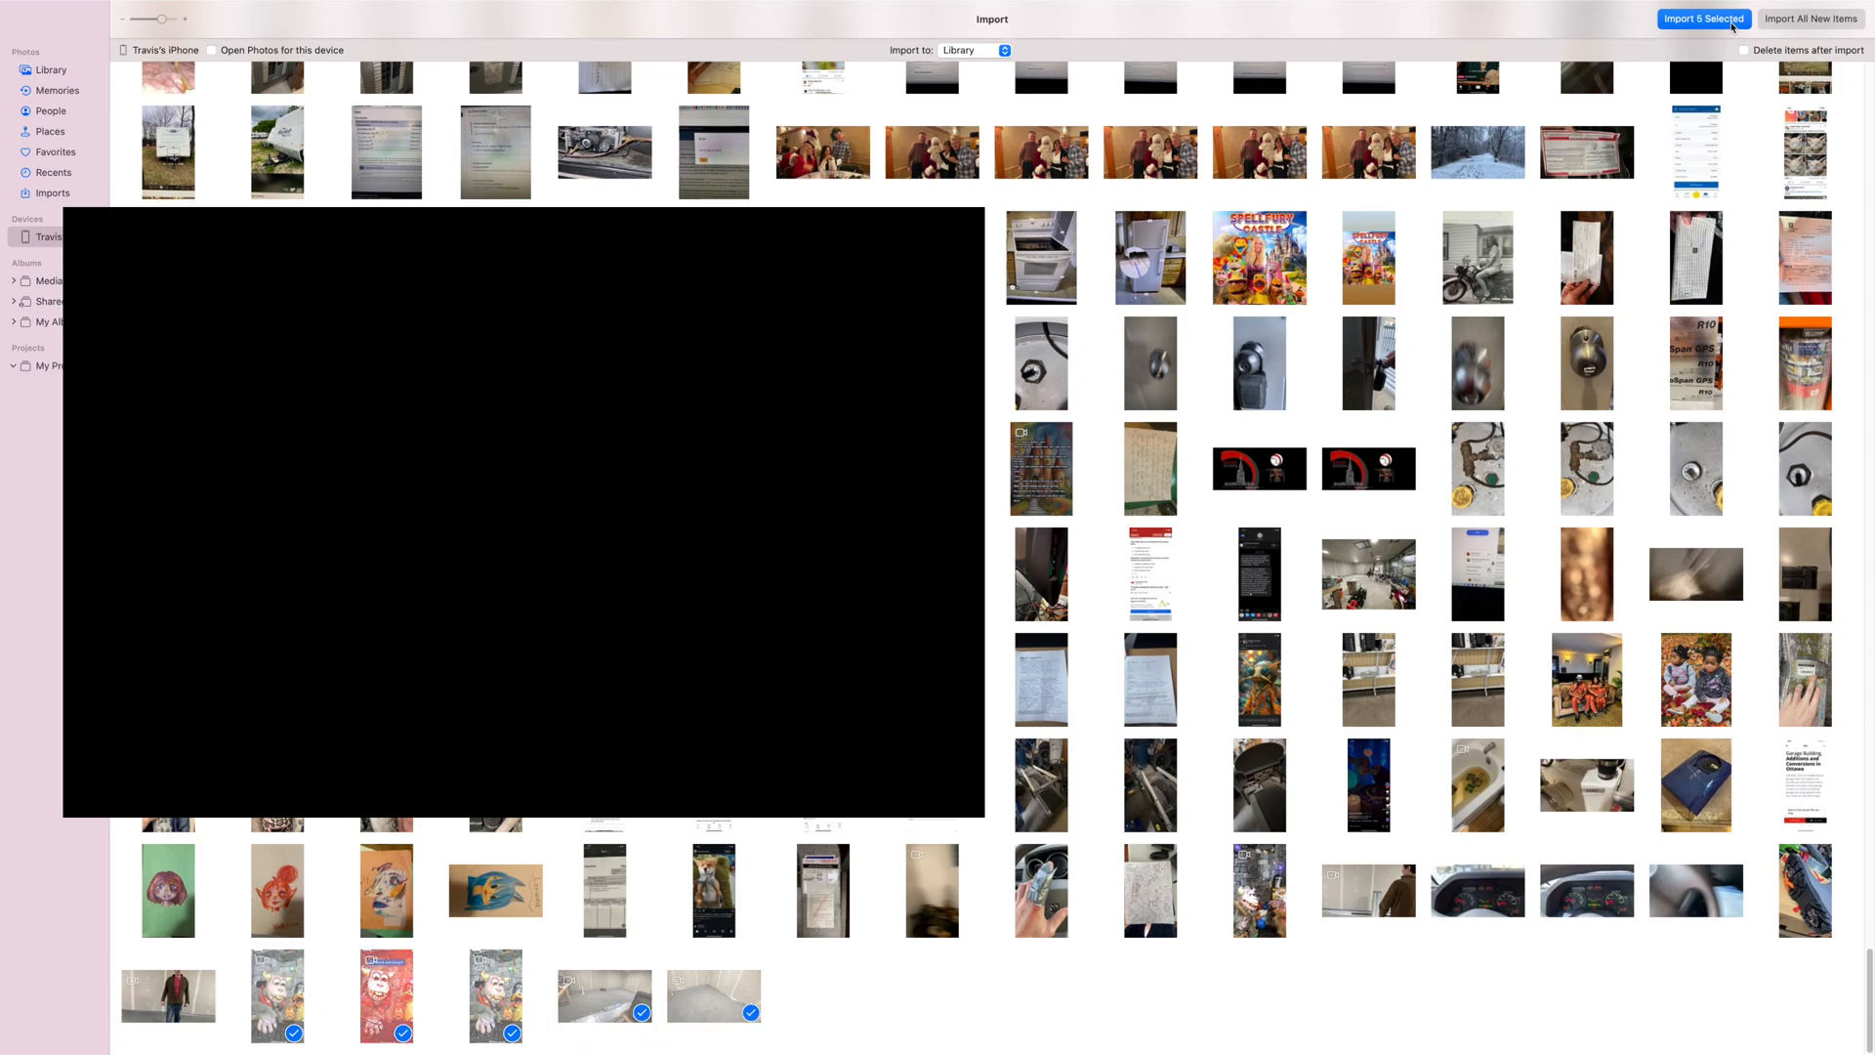
left_click(1703, 17)
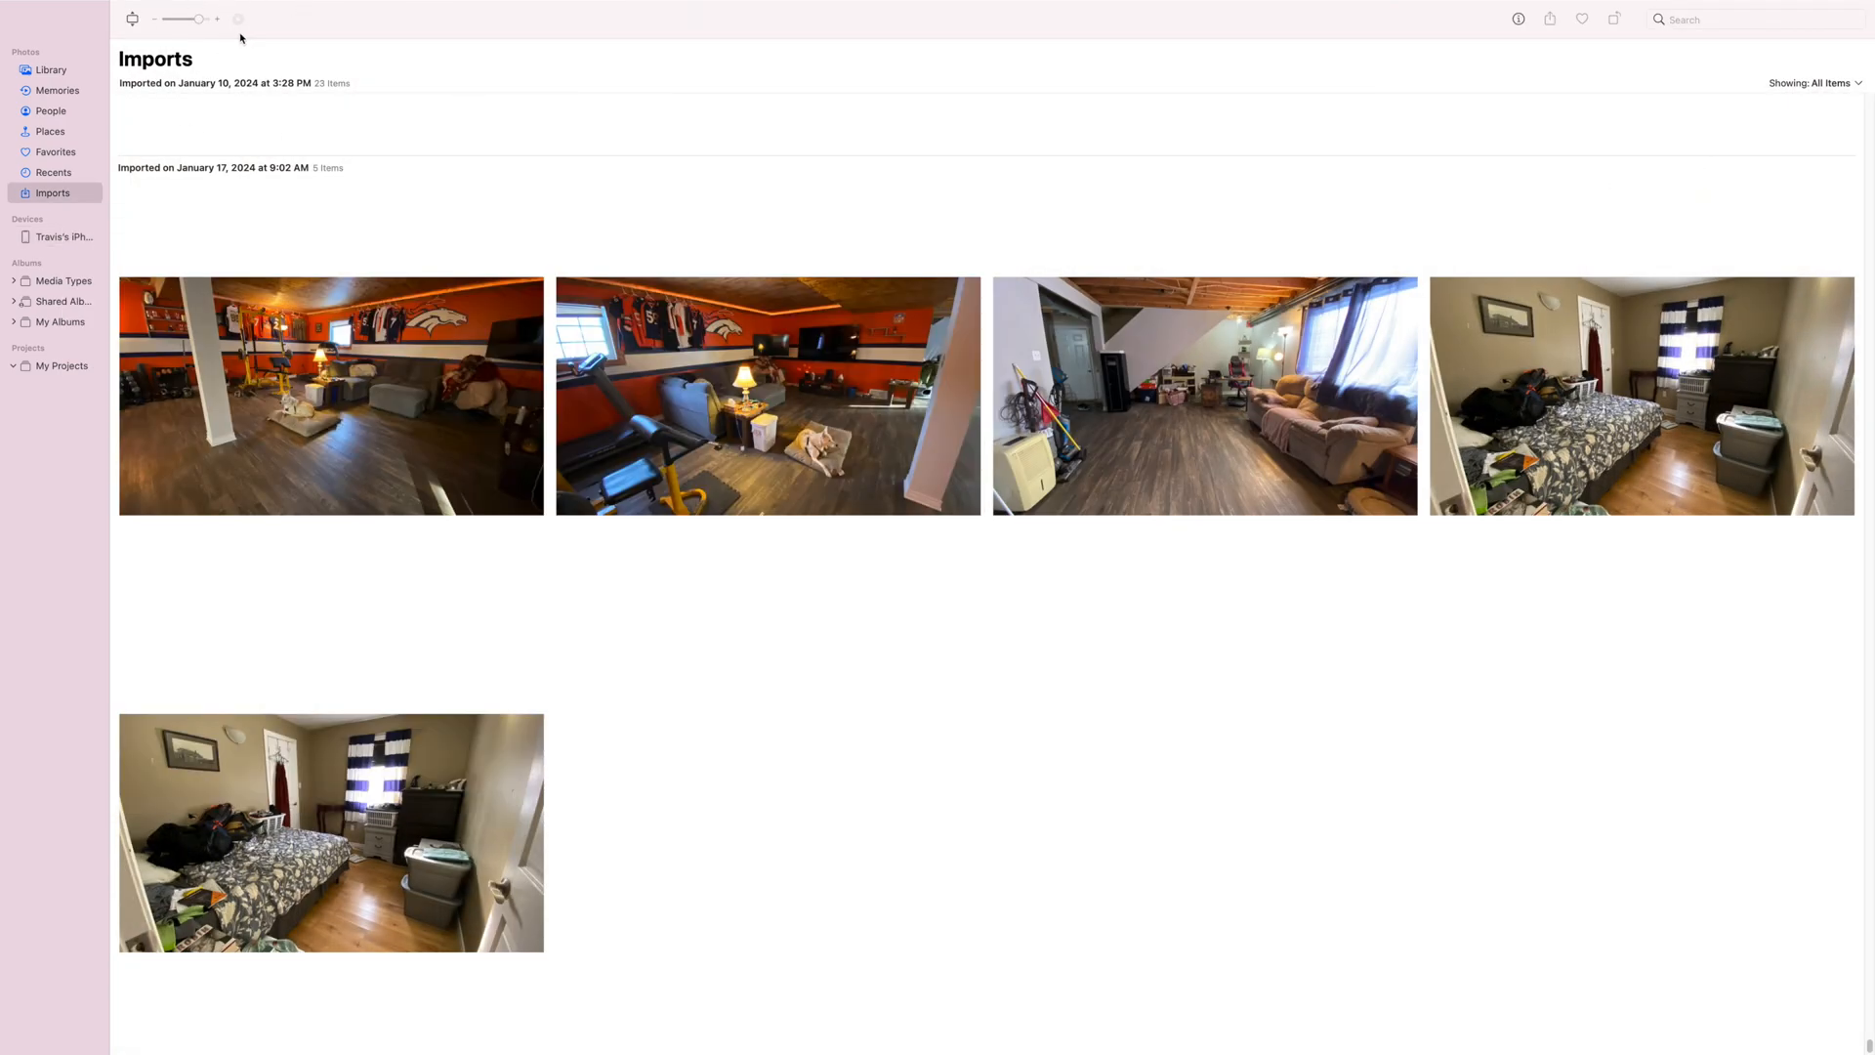
mouse_move(274, 71)
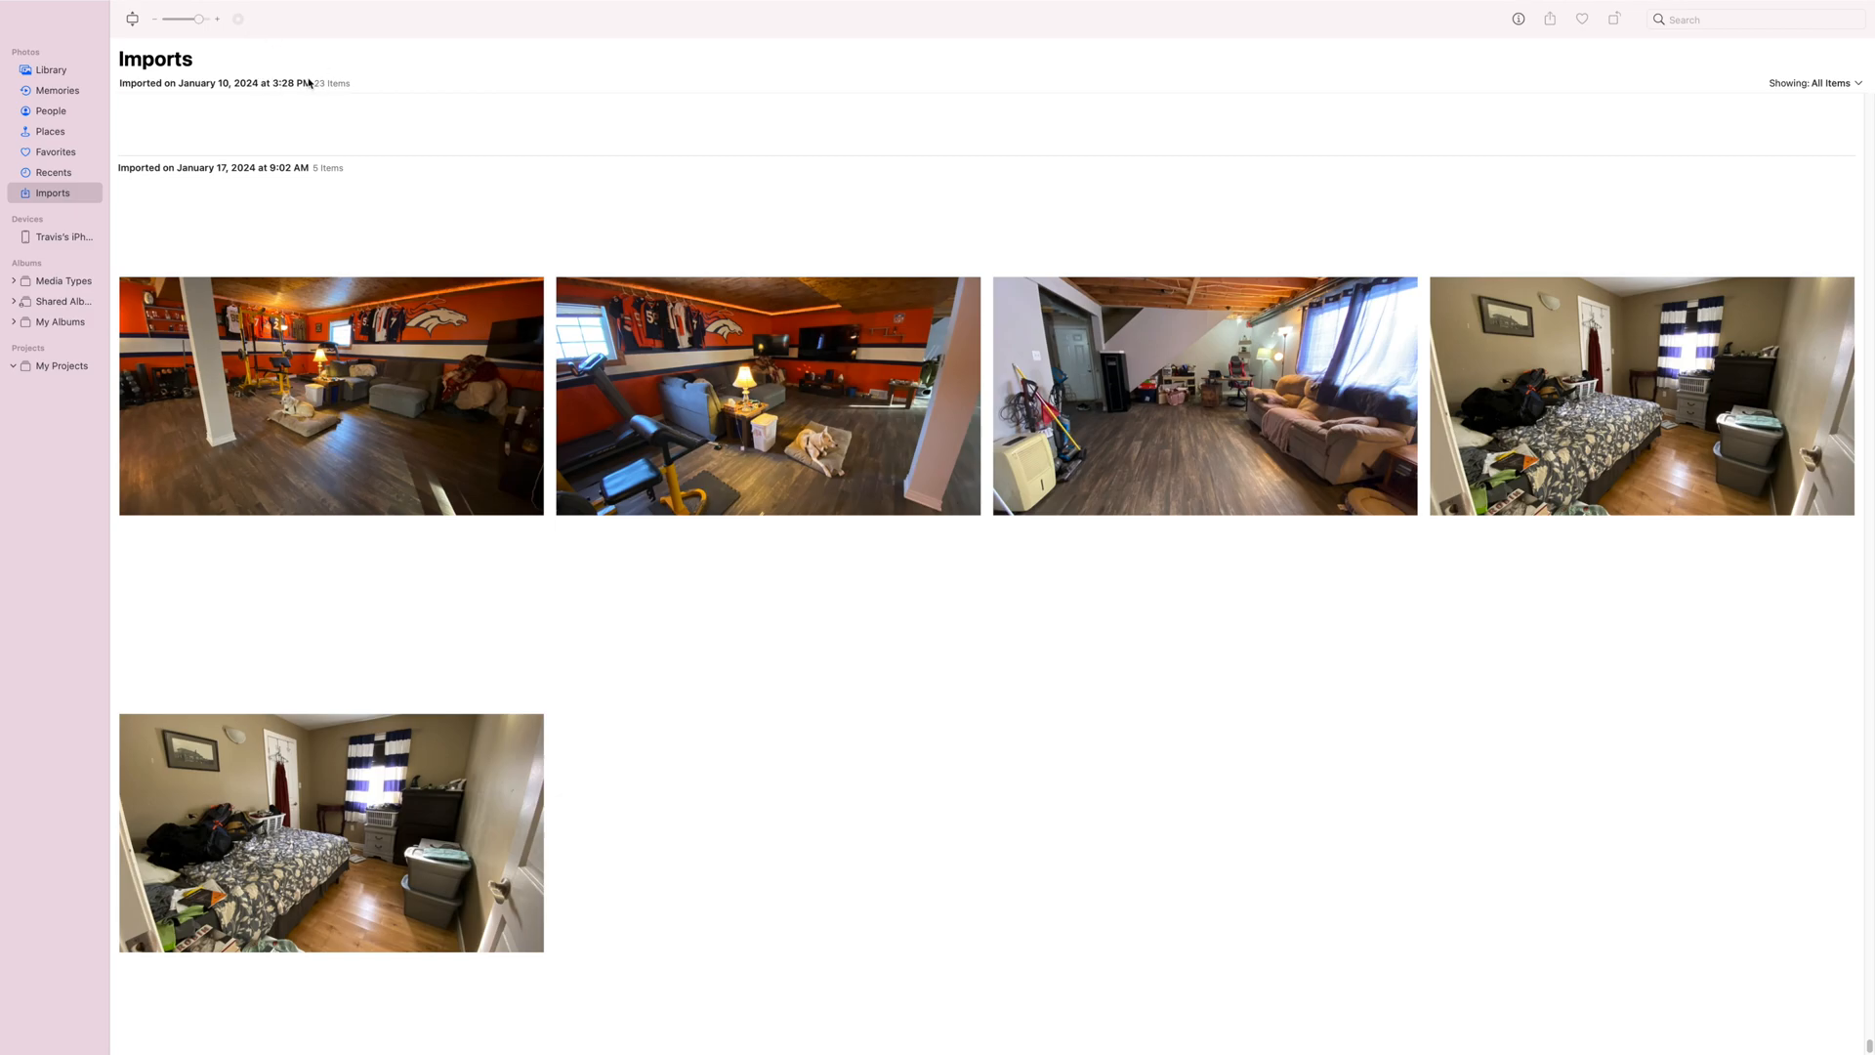
mouse_move(272, 100)
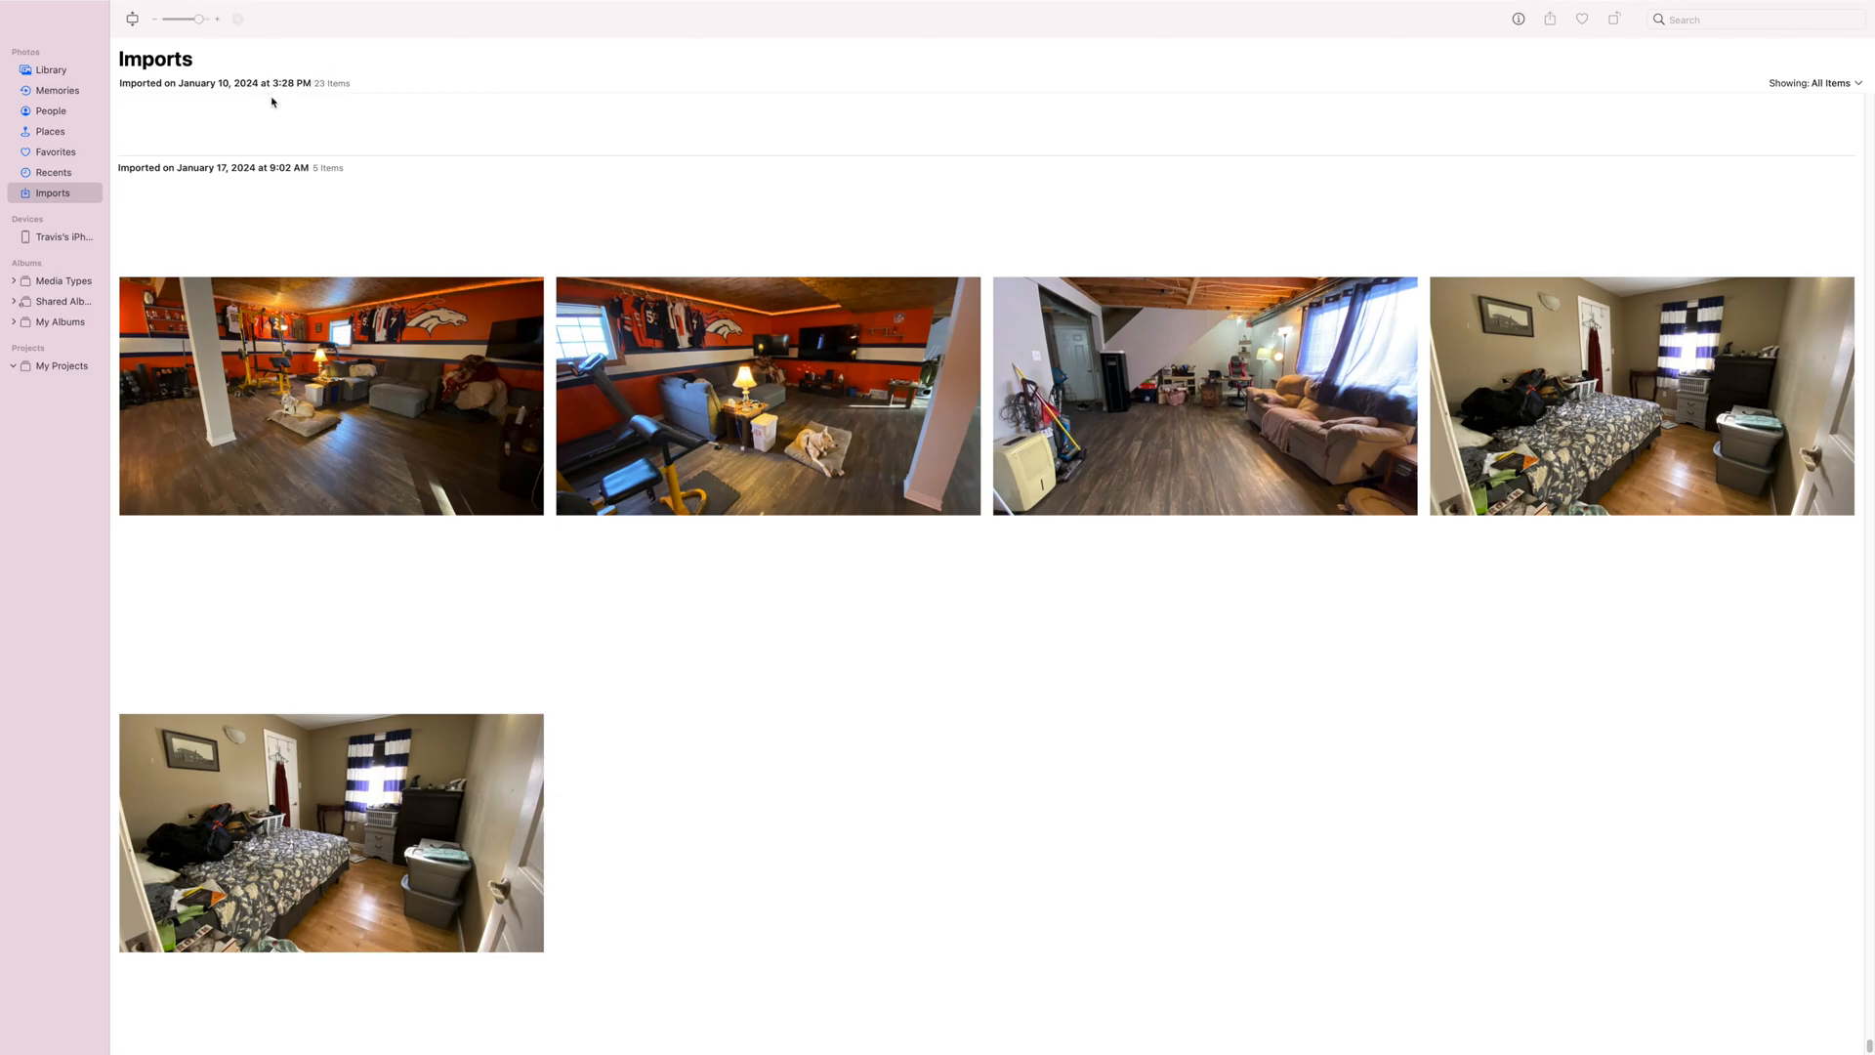
mouse_move(789, 666)
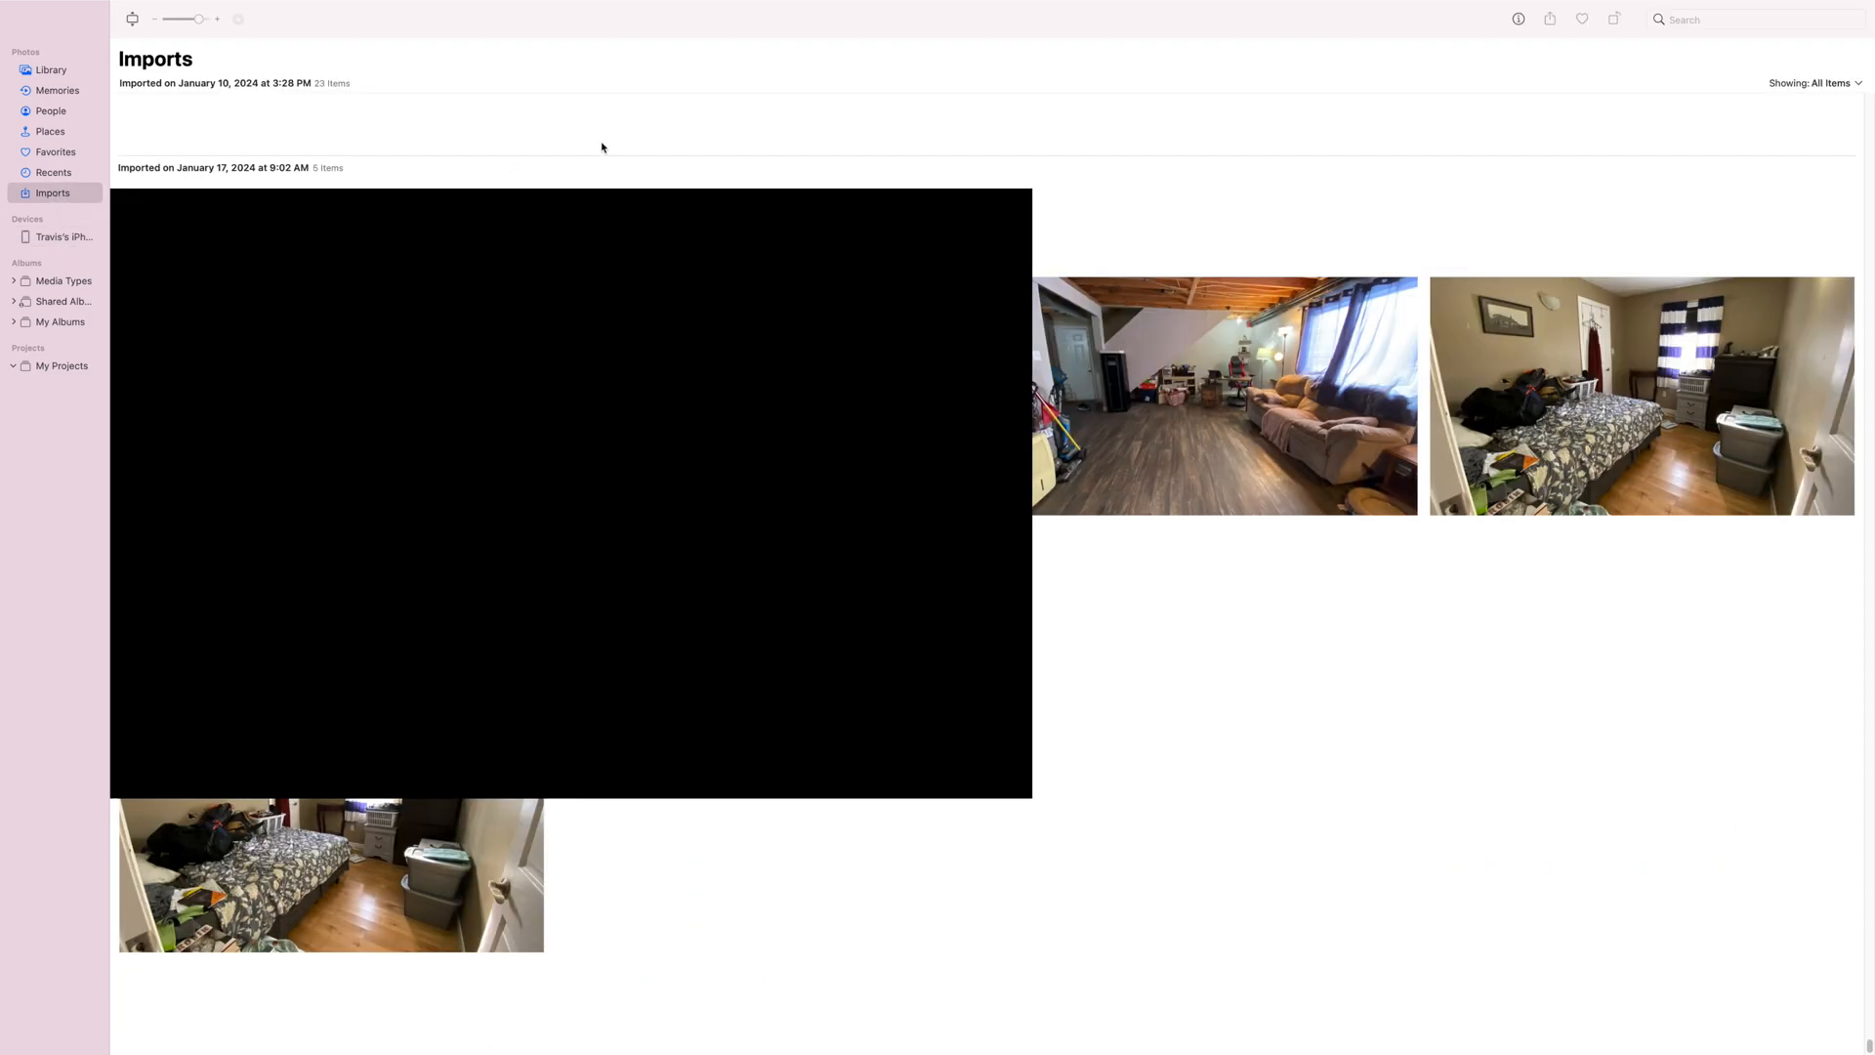
Step: Scroll Imports to the February 10, 2024 batch of five iPhone videos
scroll("down", 3)
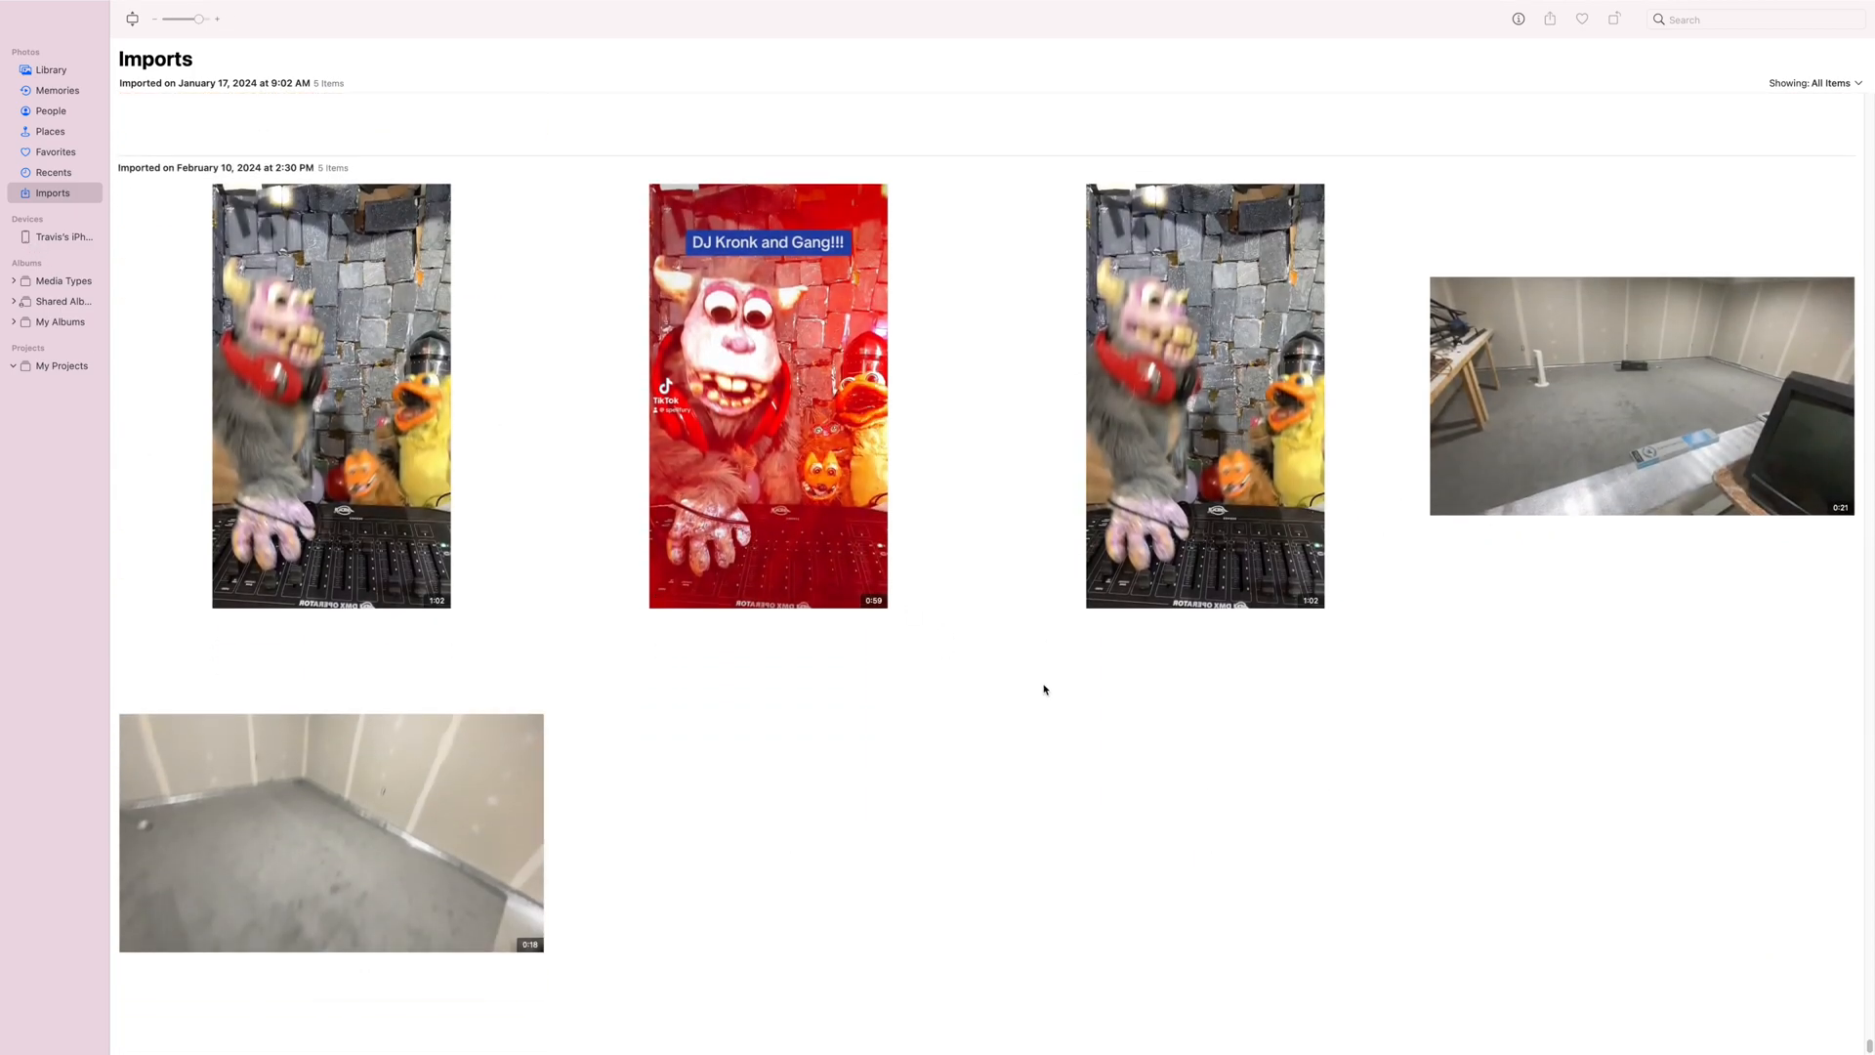
mouse_move(1478, 604)
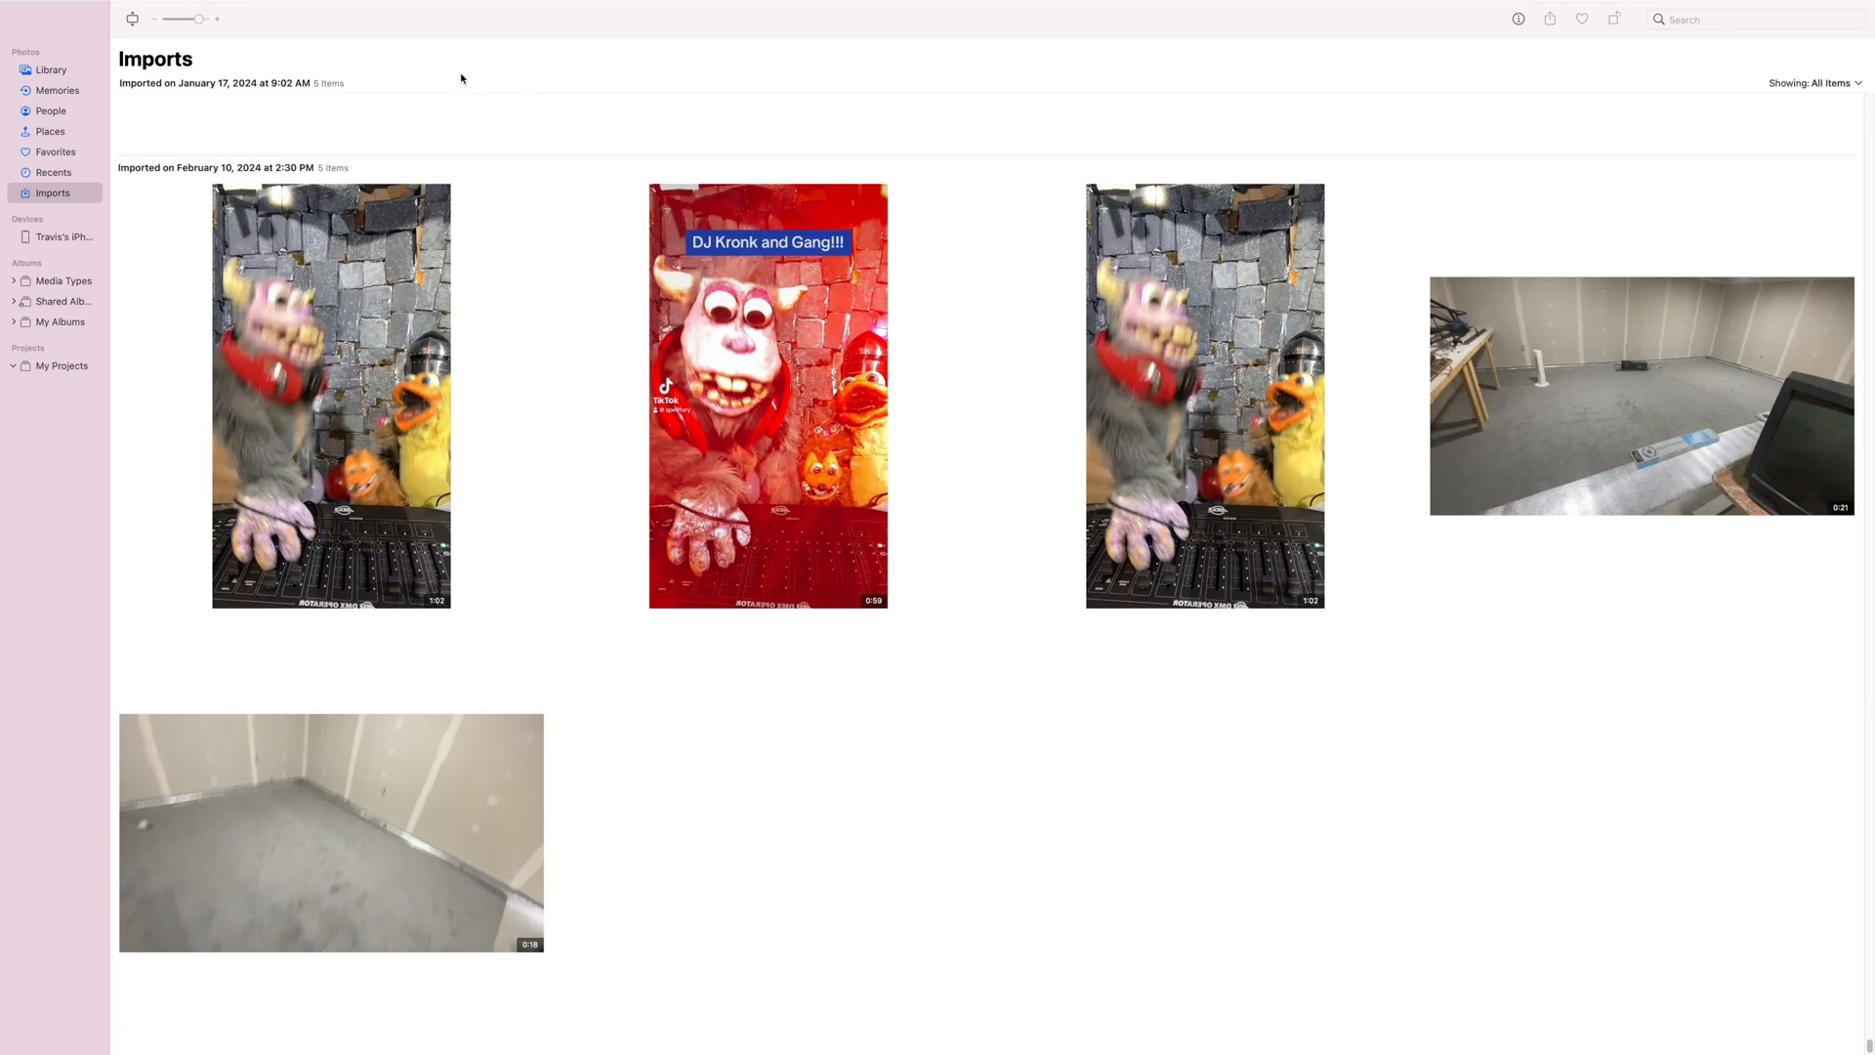
Step: Select the first puppet DJ video in the February 10 import group
left_click(52, 172)
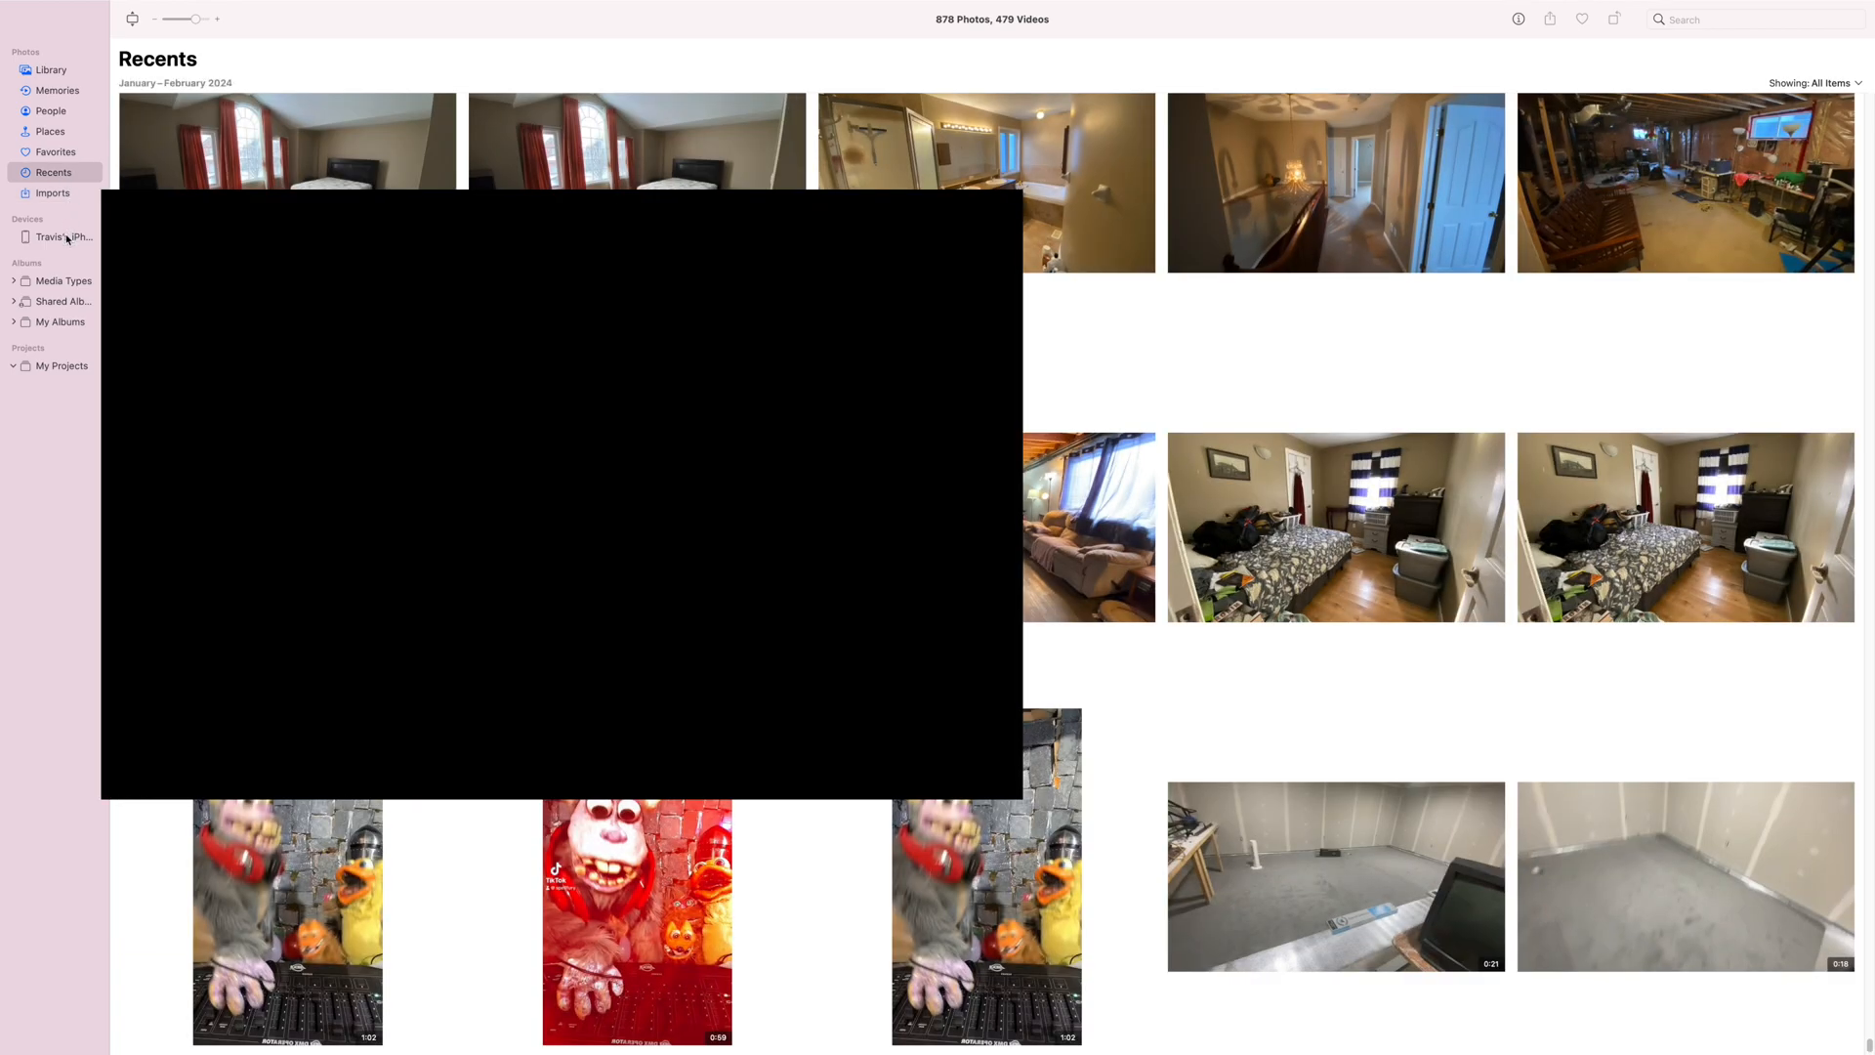
left_click(53, 193)
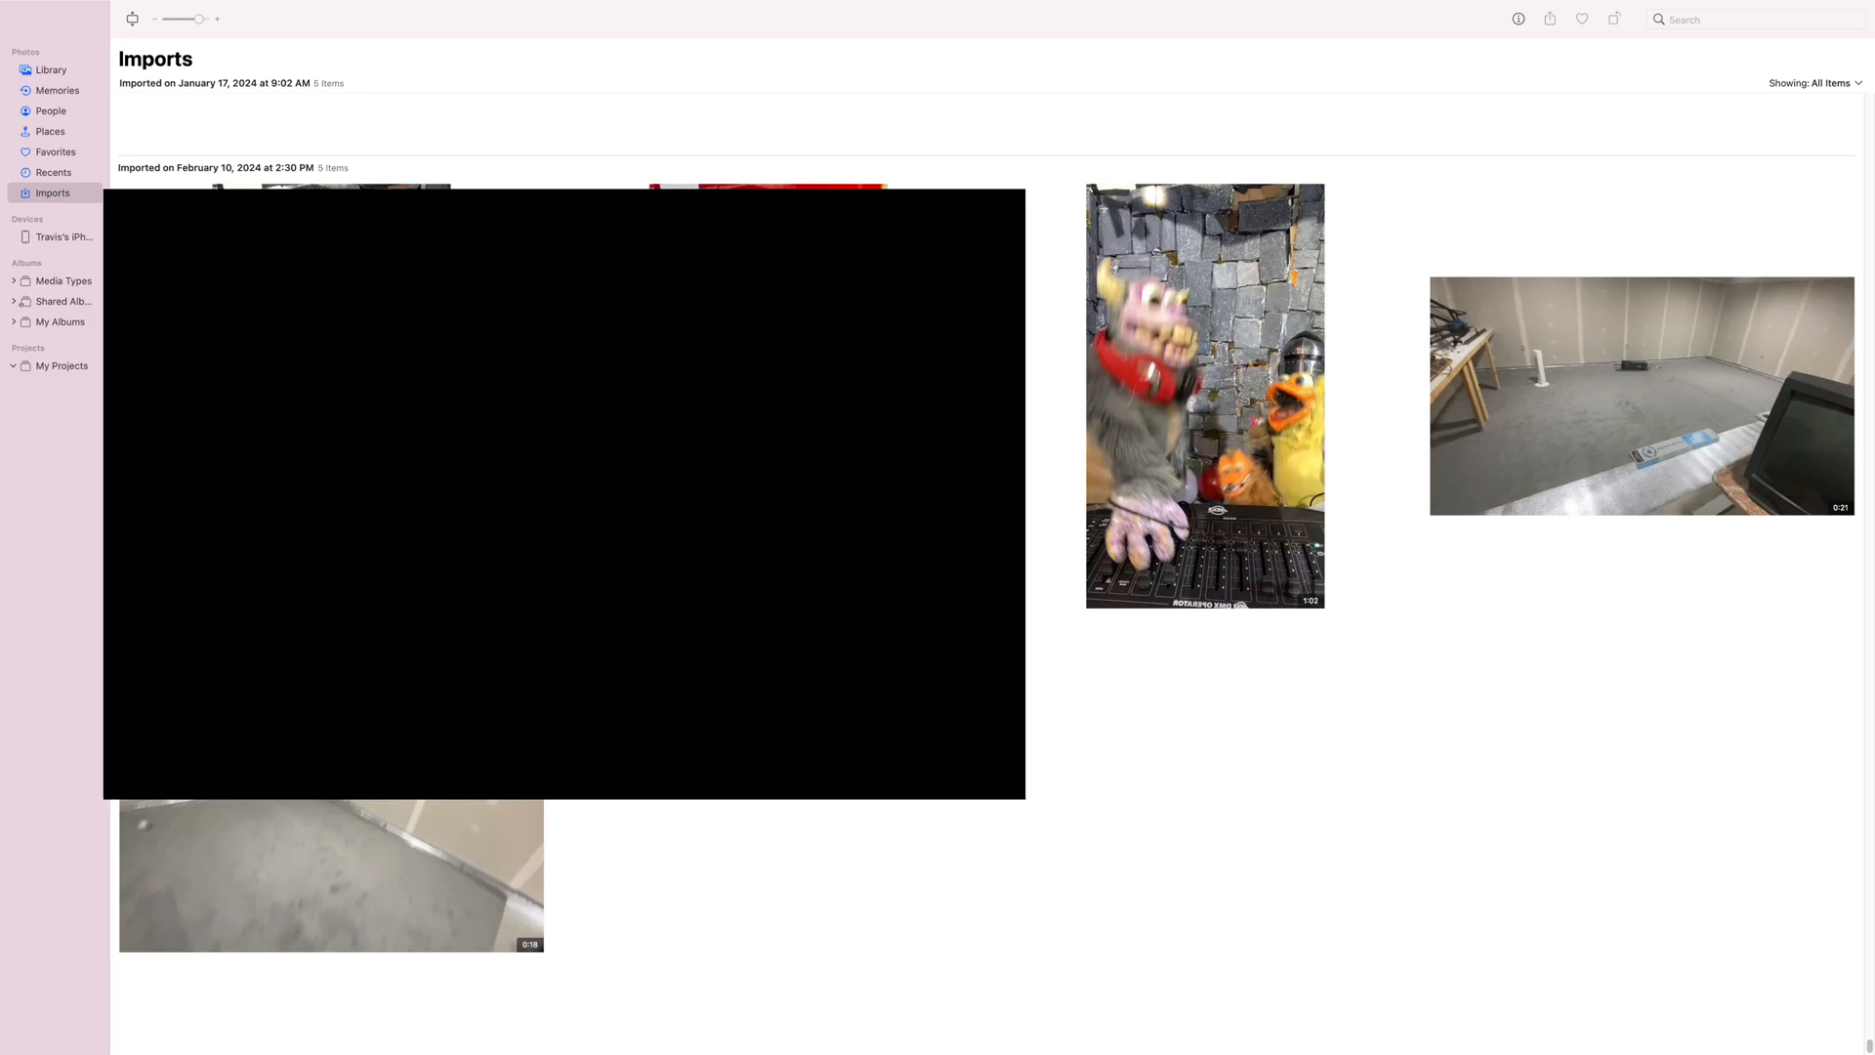
right_click(332, 395)
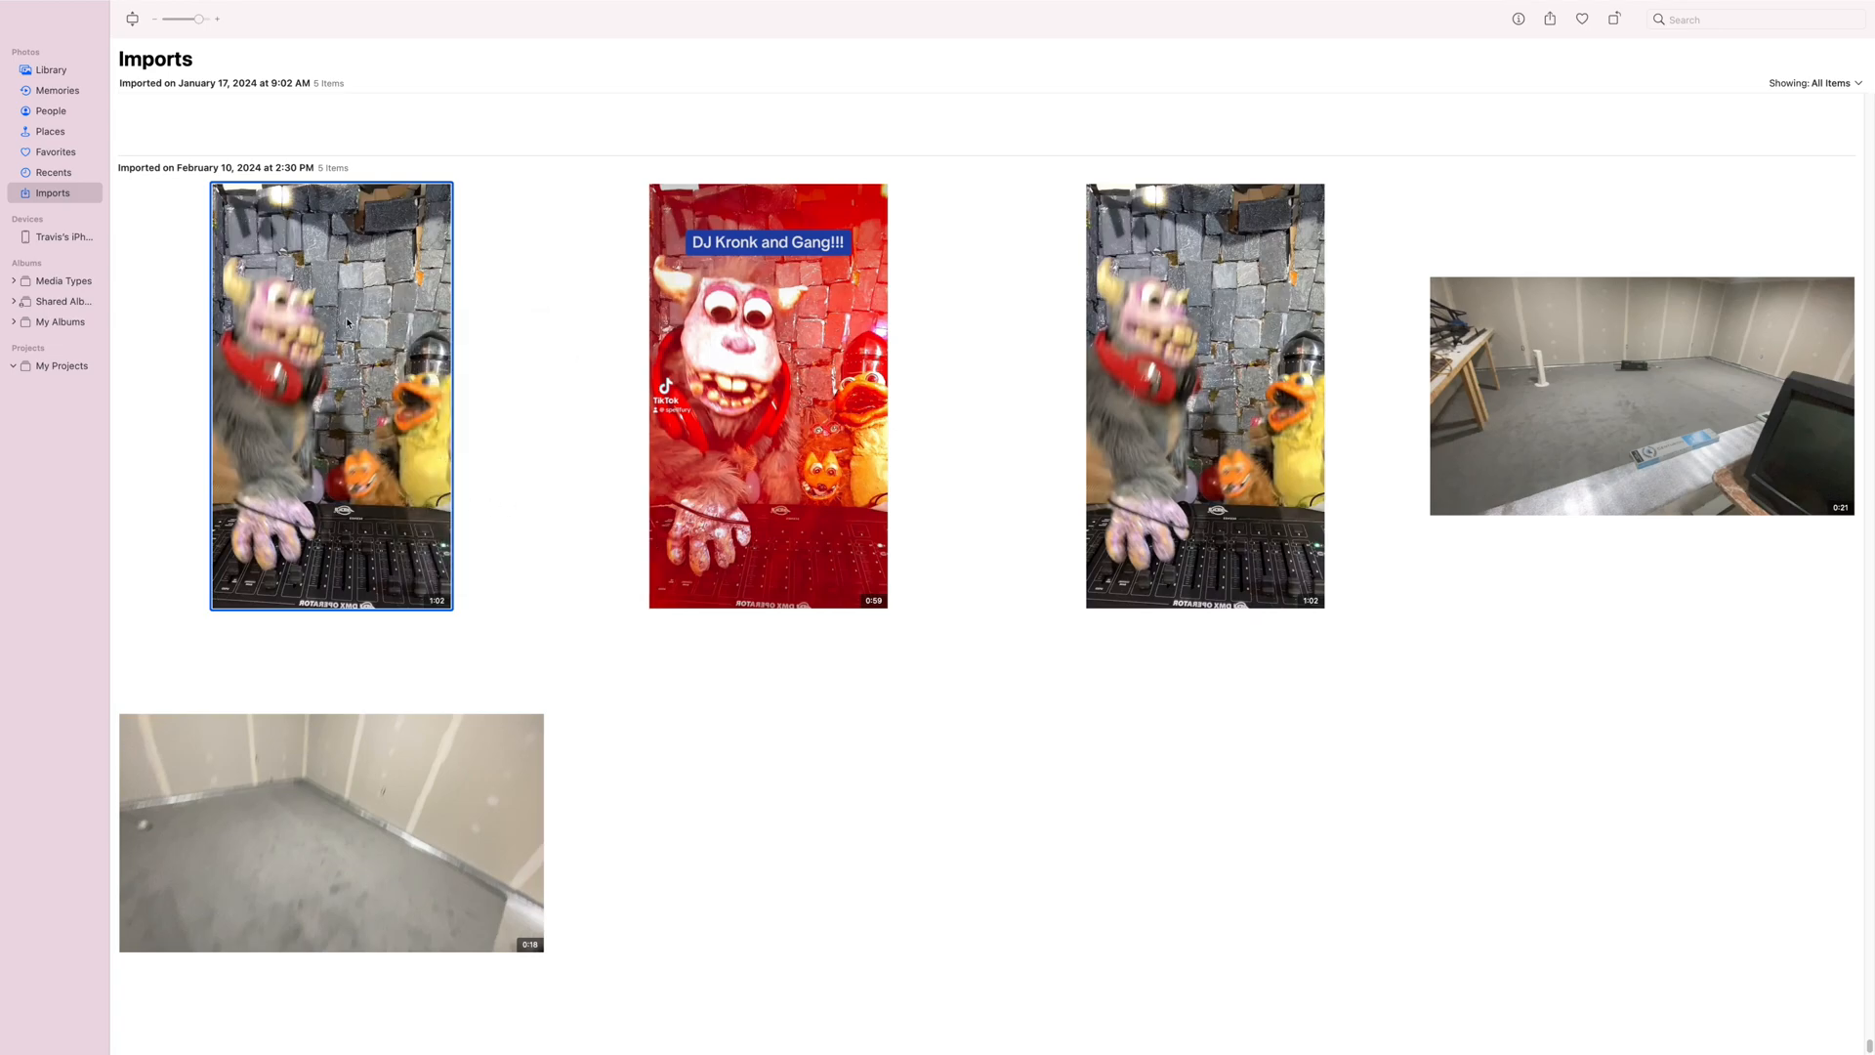
Step: Export the selected video with Movie Quality set to 4K
left_click(99, 7)
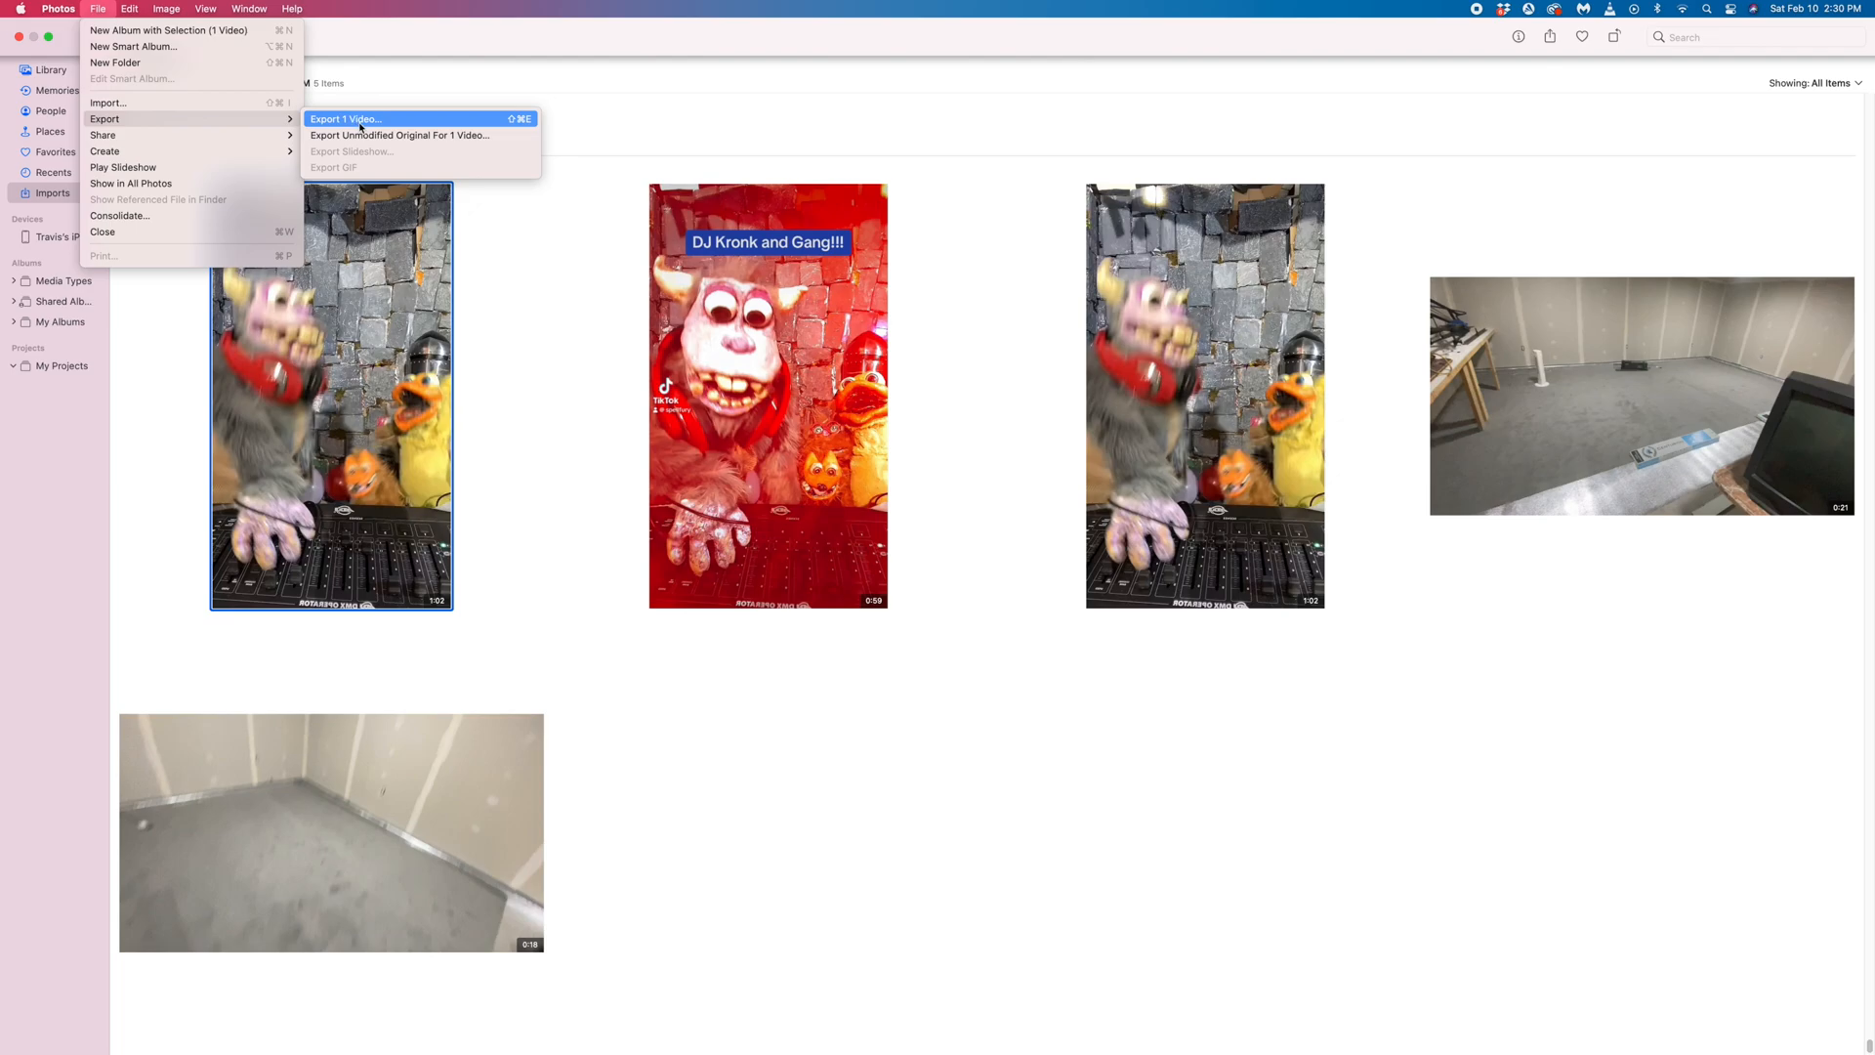
mouse_move(398, 135)
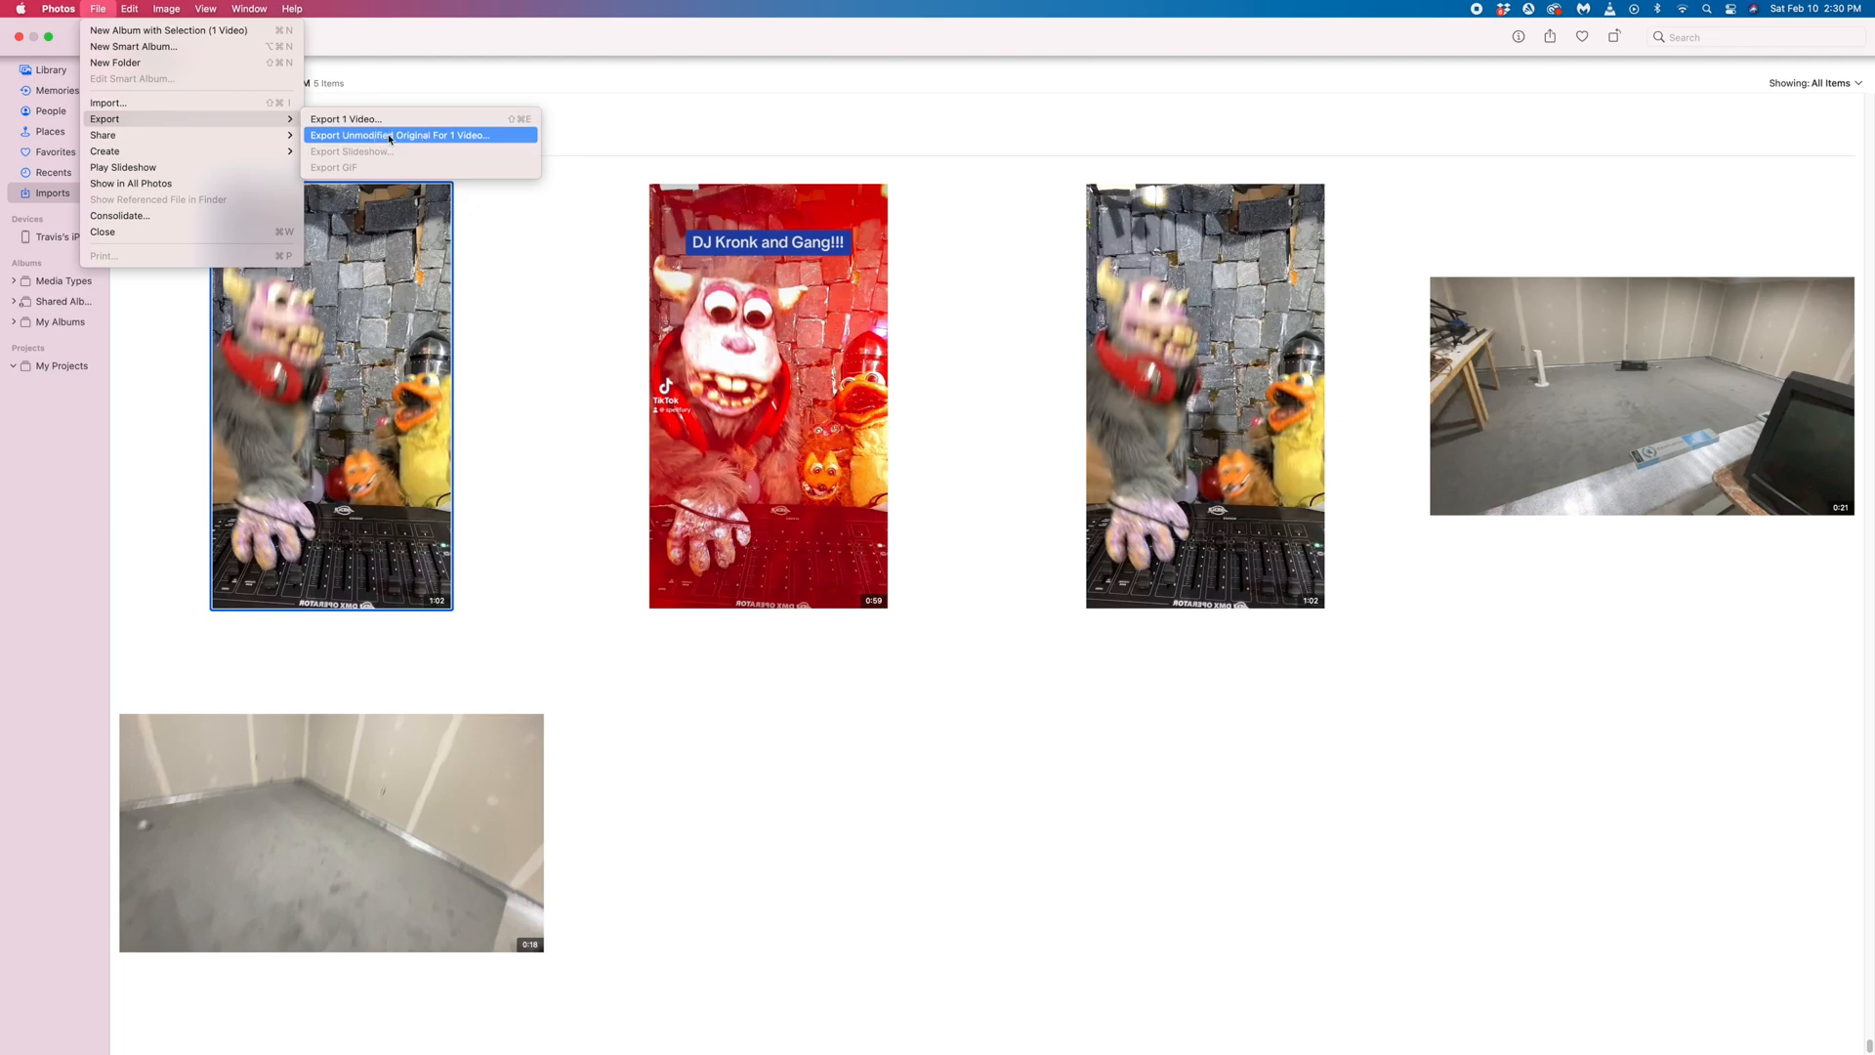
mouse_move(430, 140)
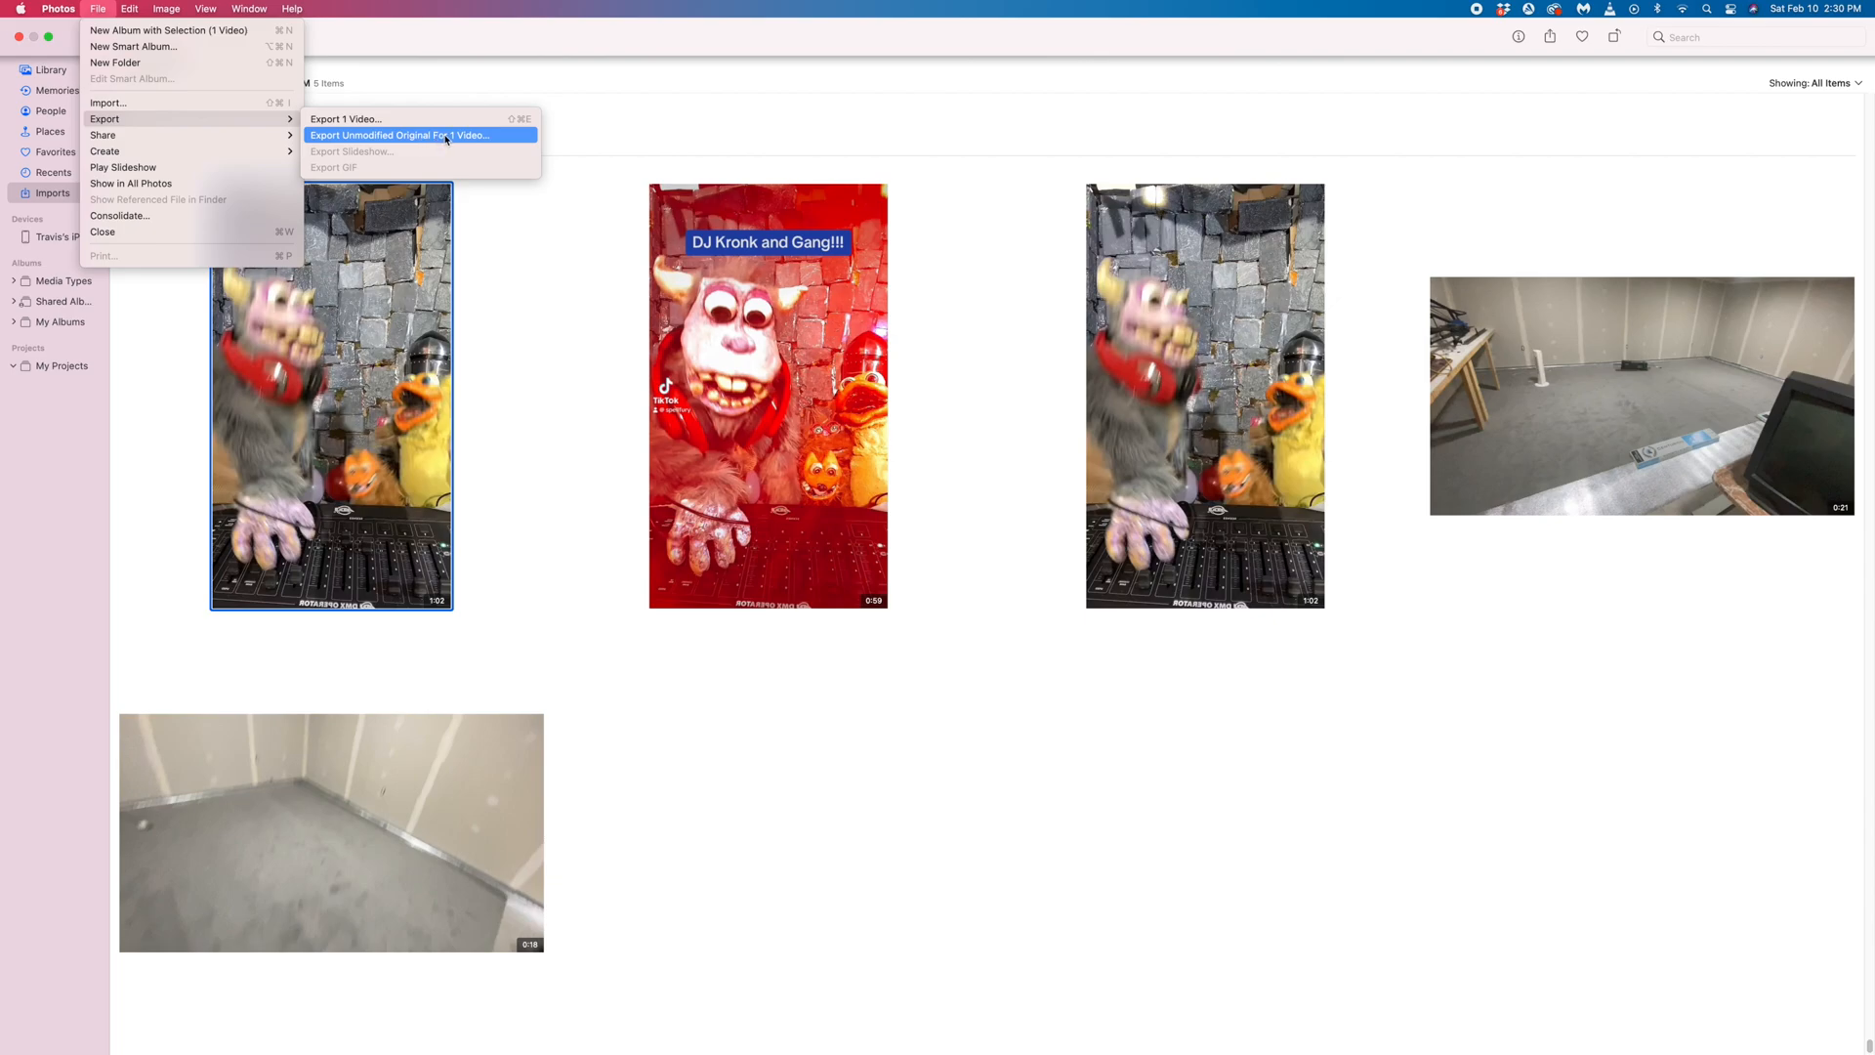
mouse_move(412, 119)
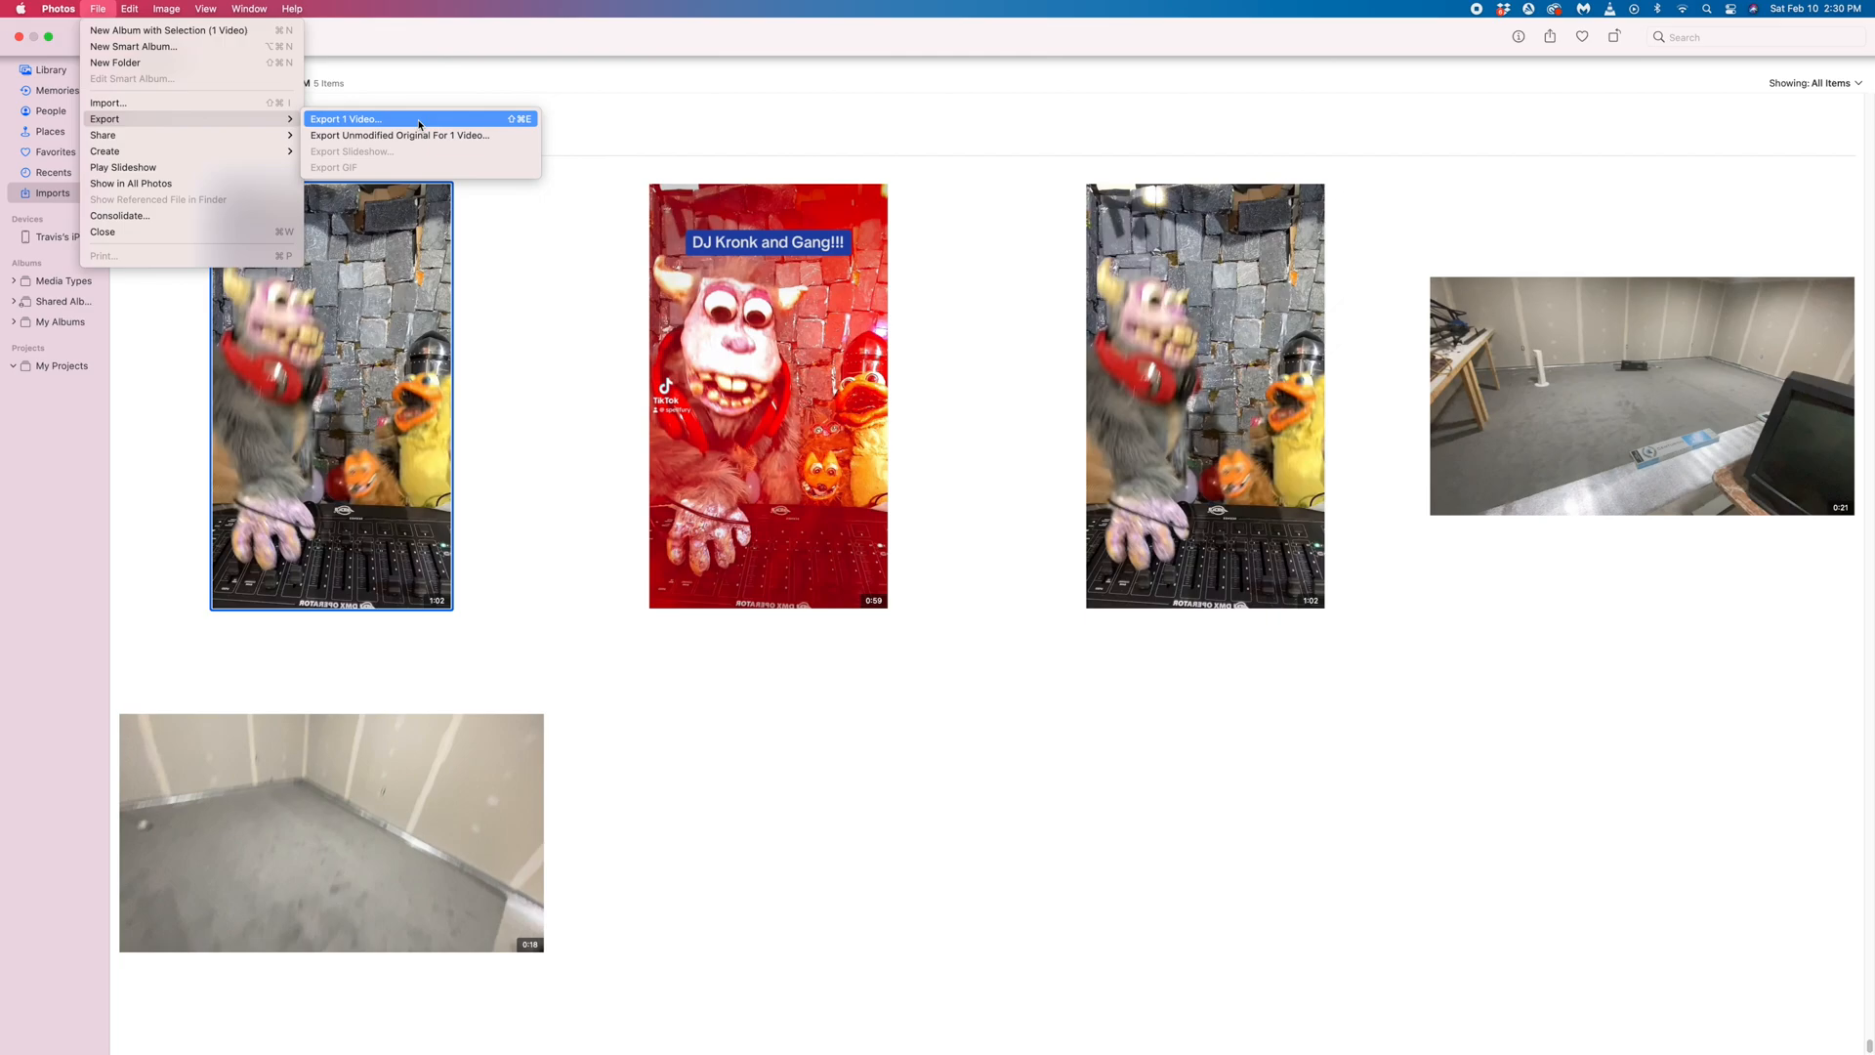
mouse_move(426, 128)
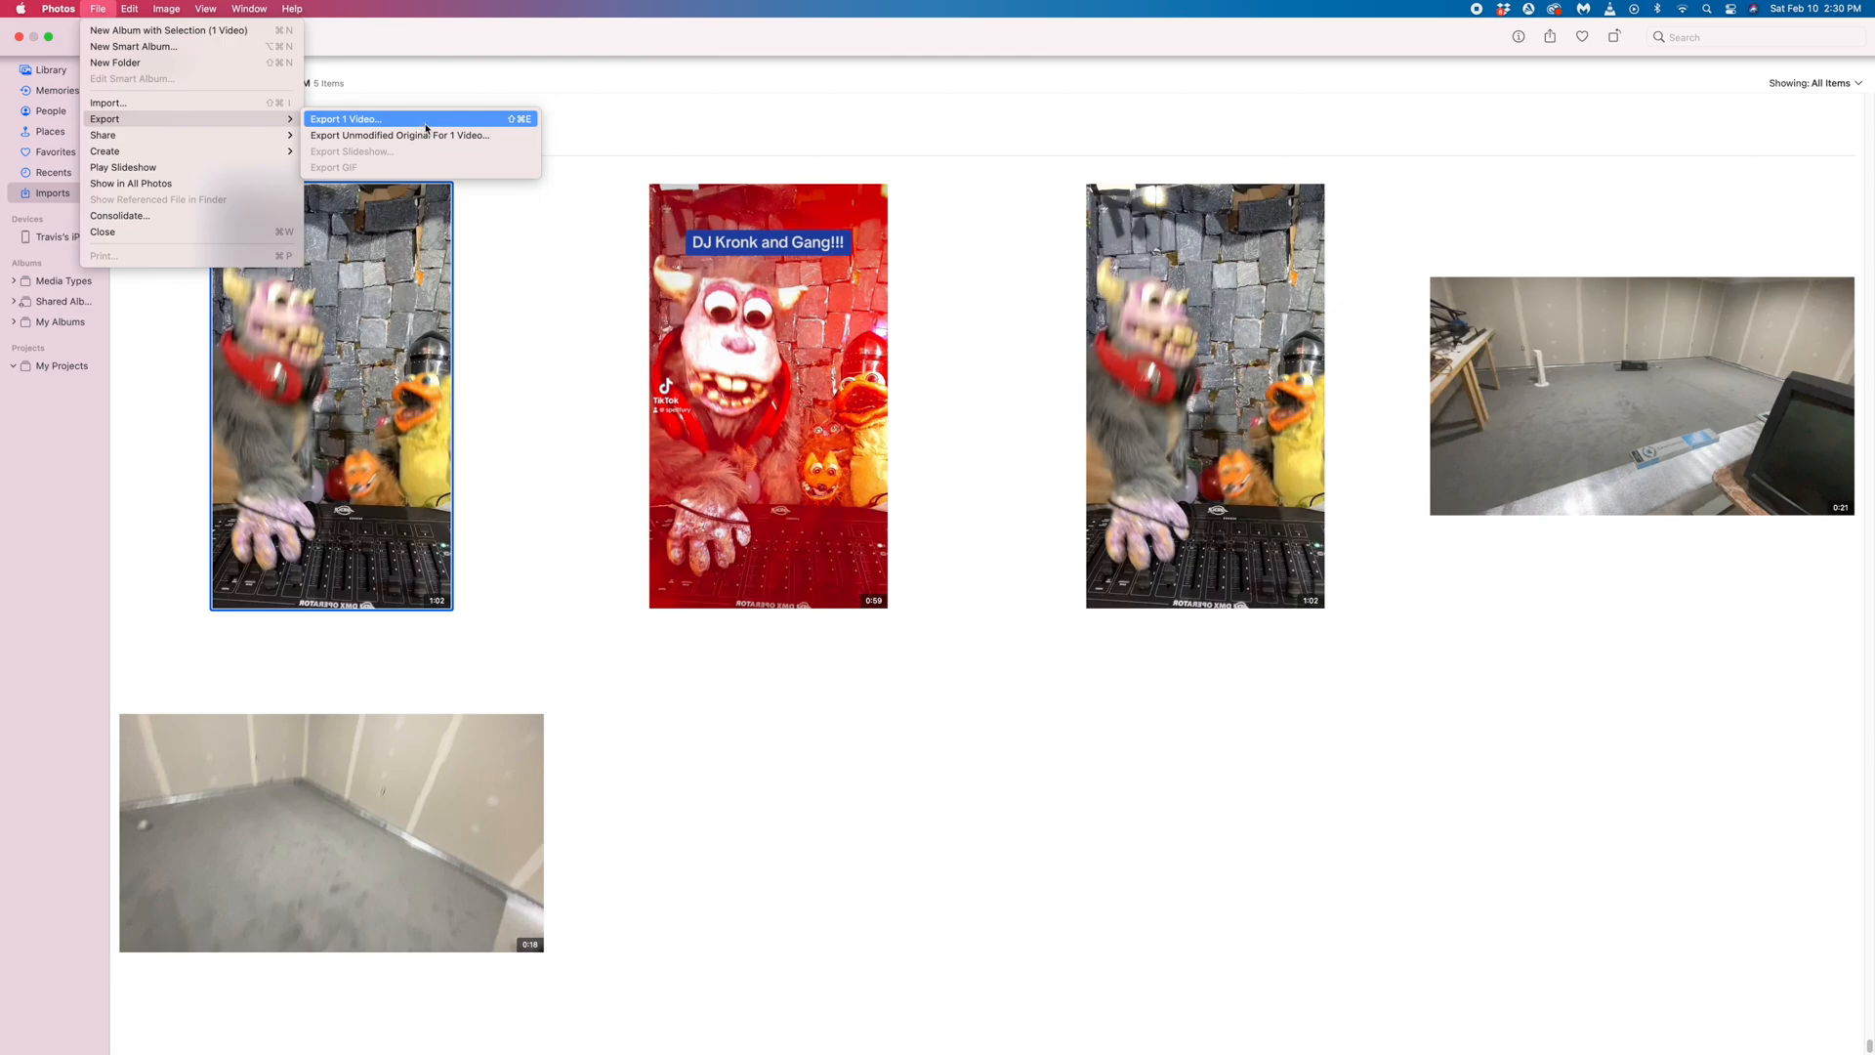
mouse_move(418, 134)
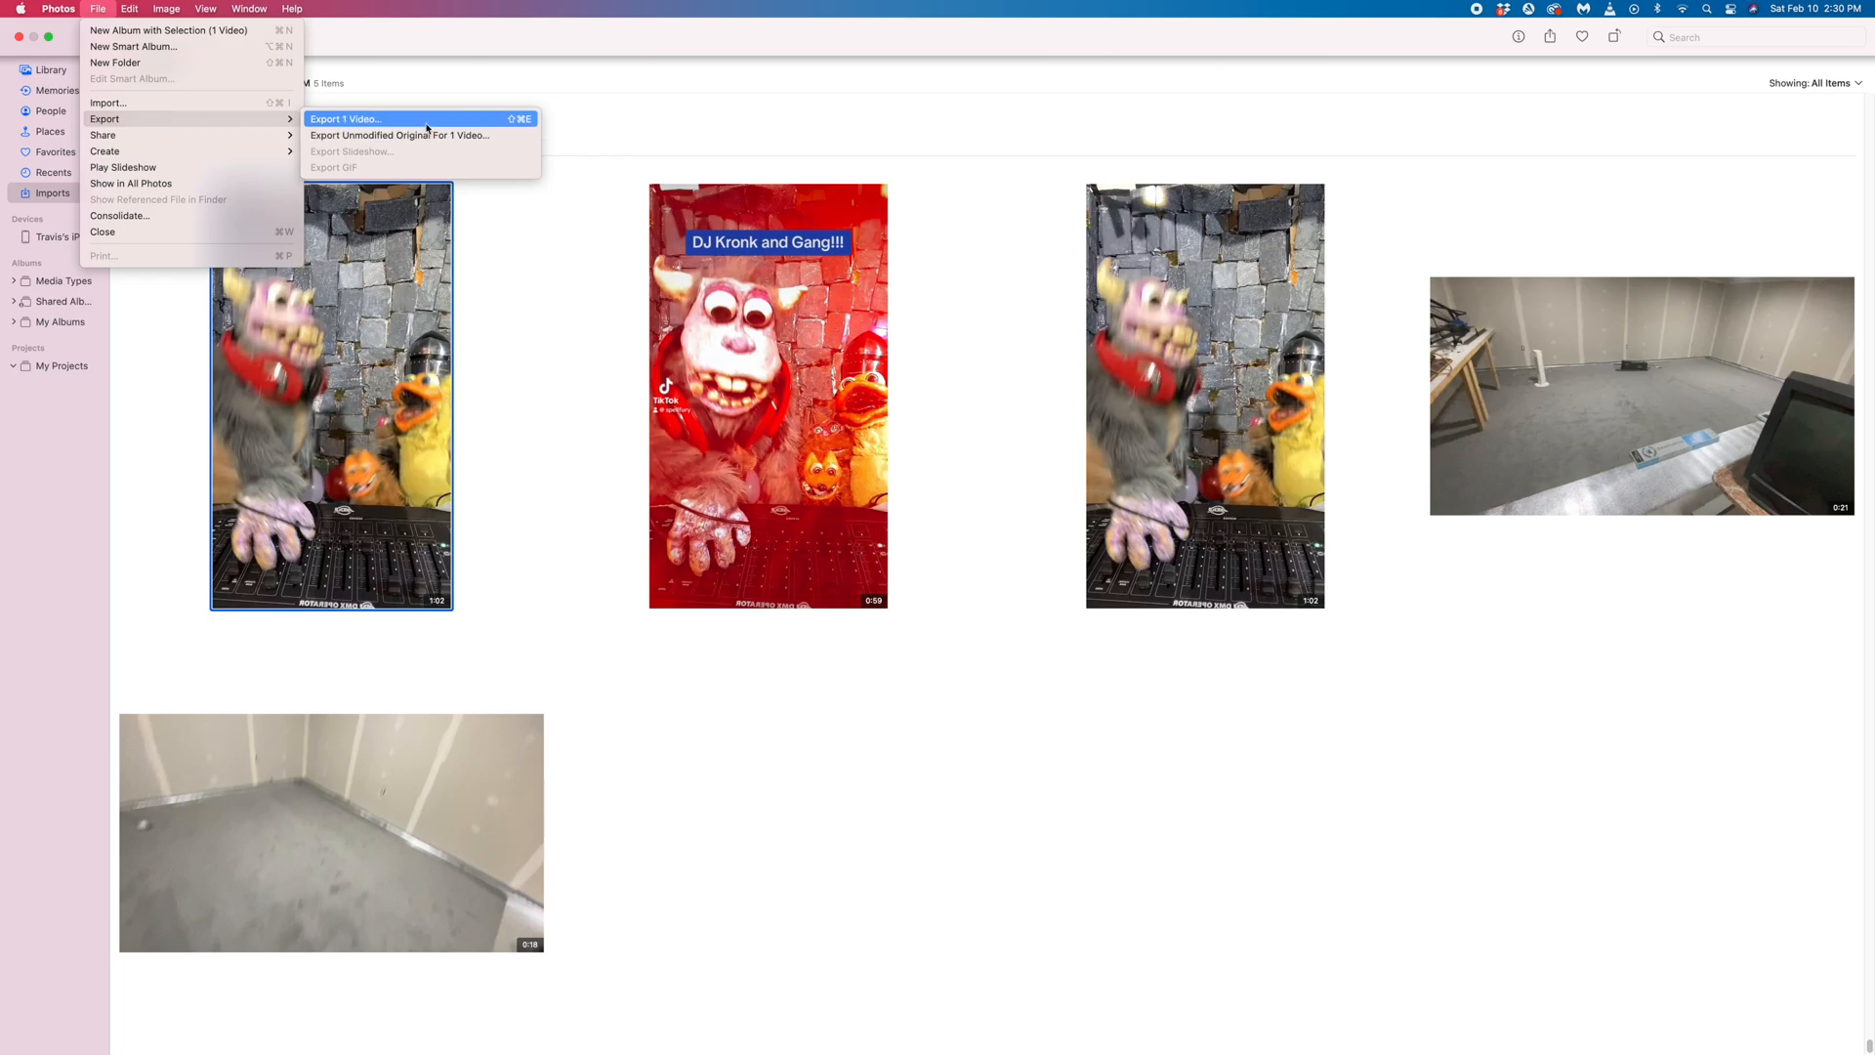
left_click(346, 120)
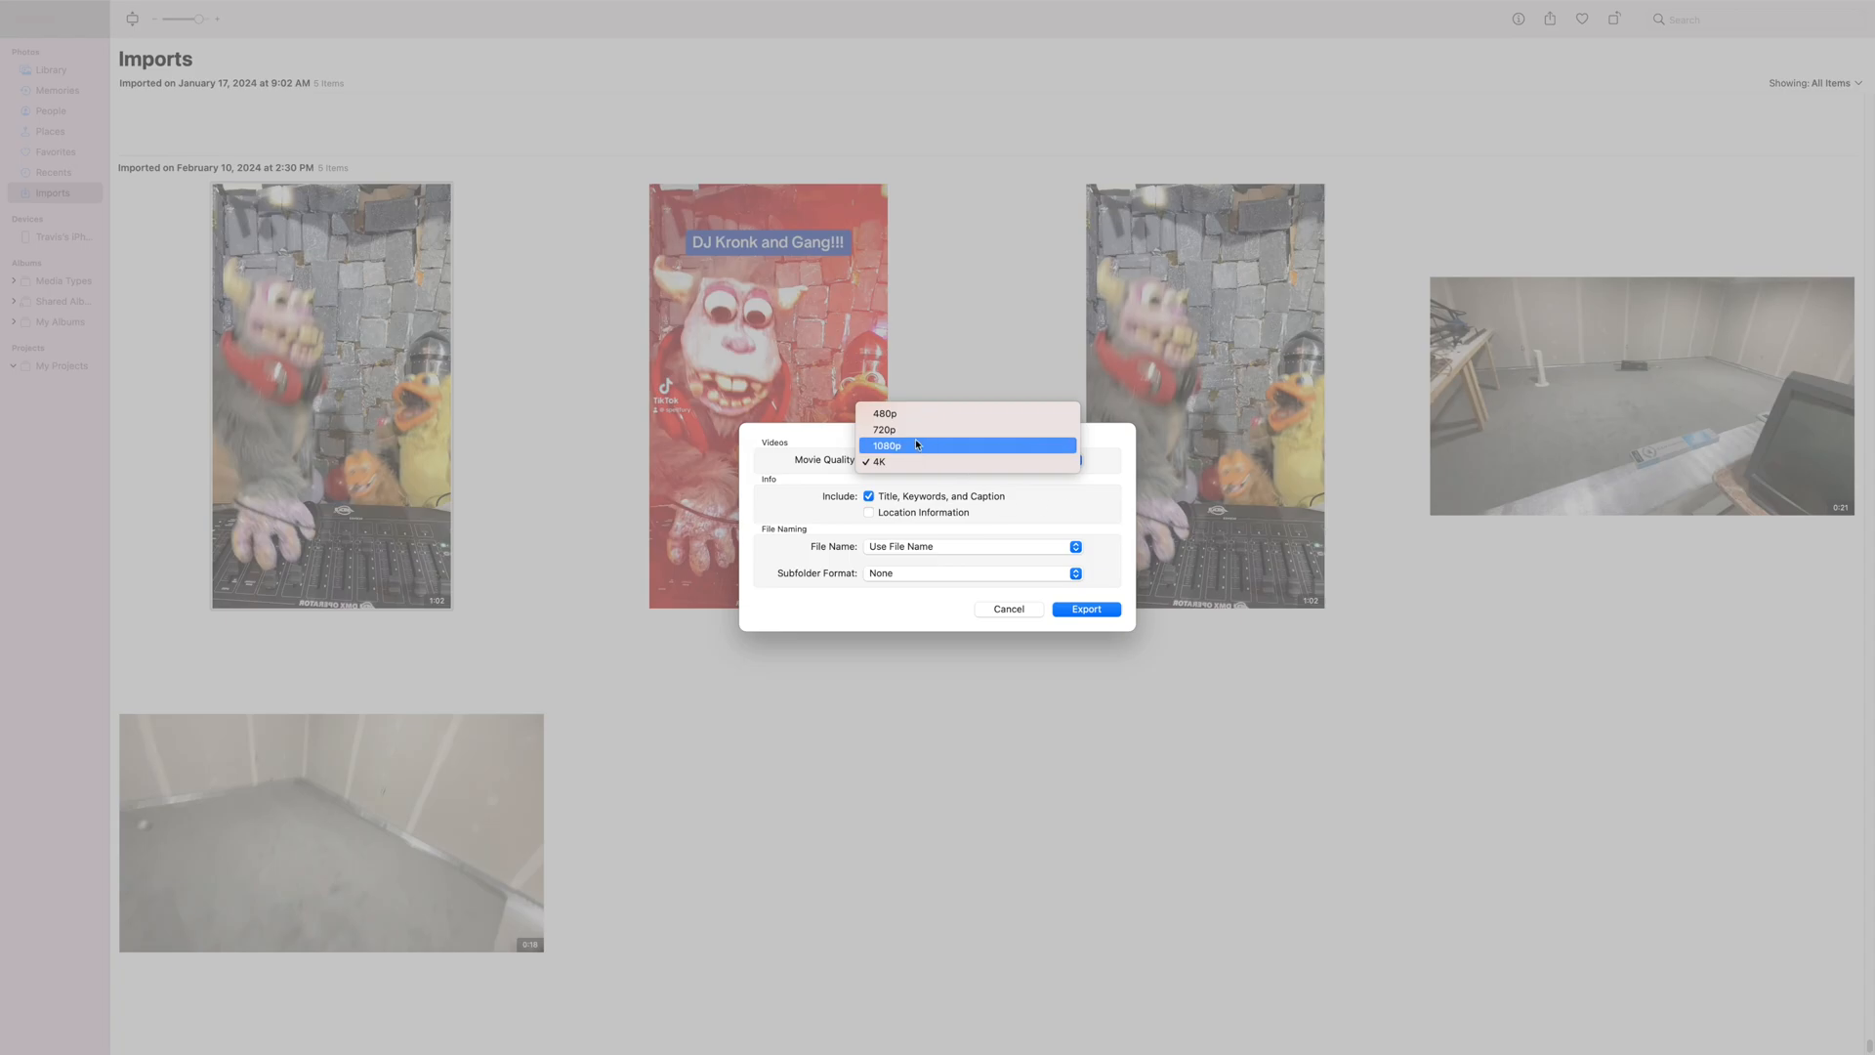
left_click(877, 463)
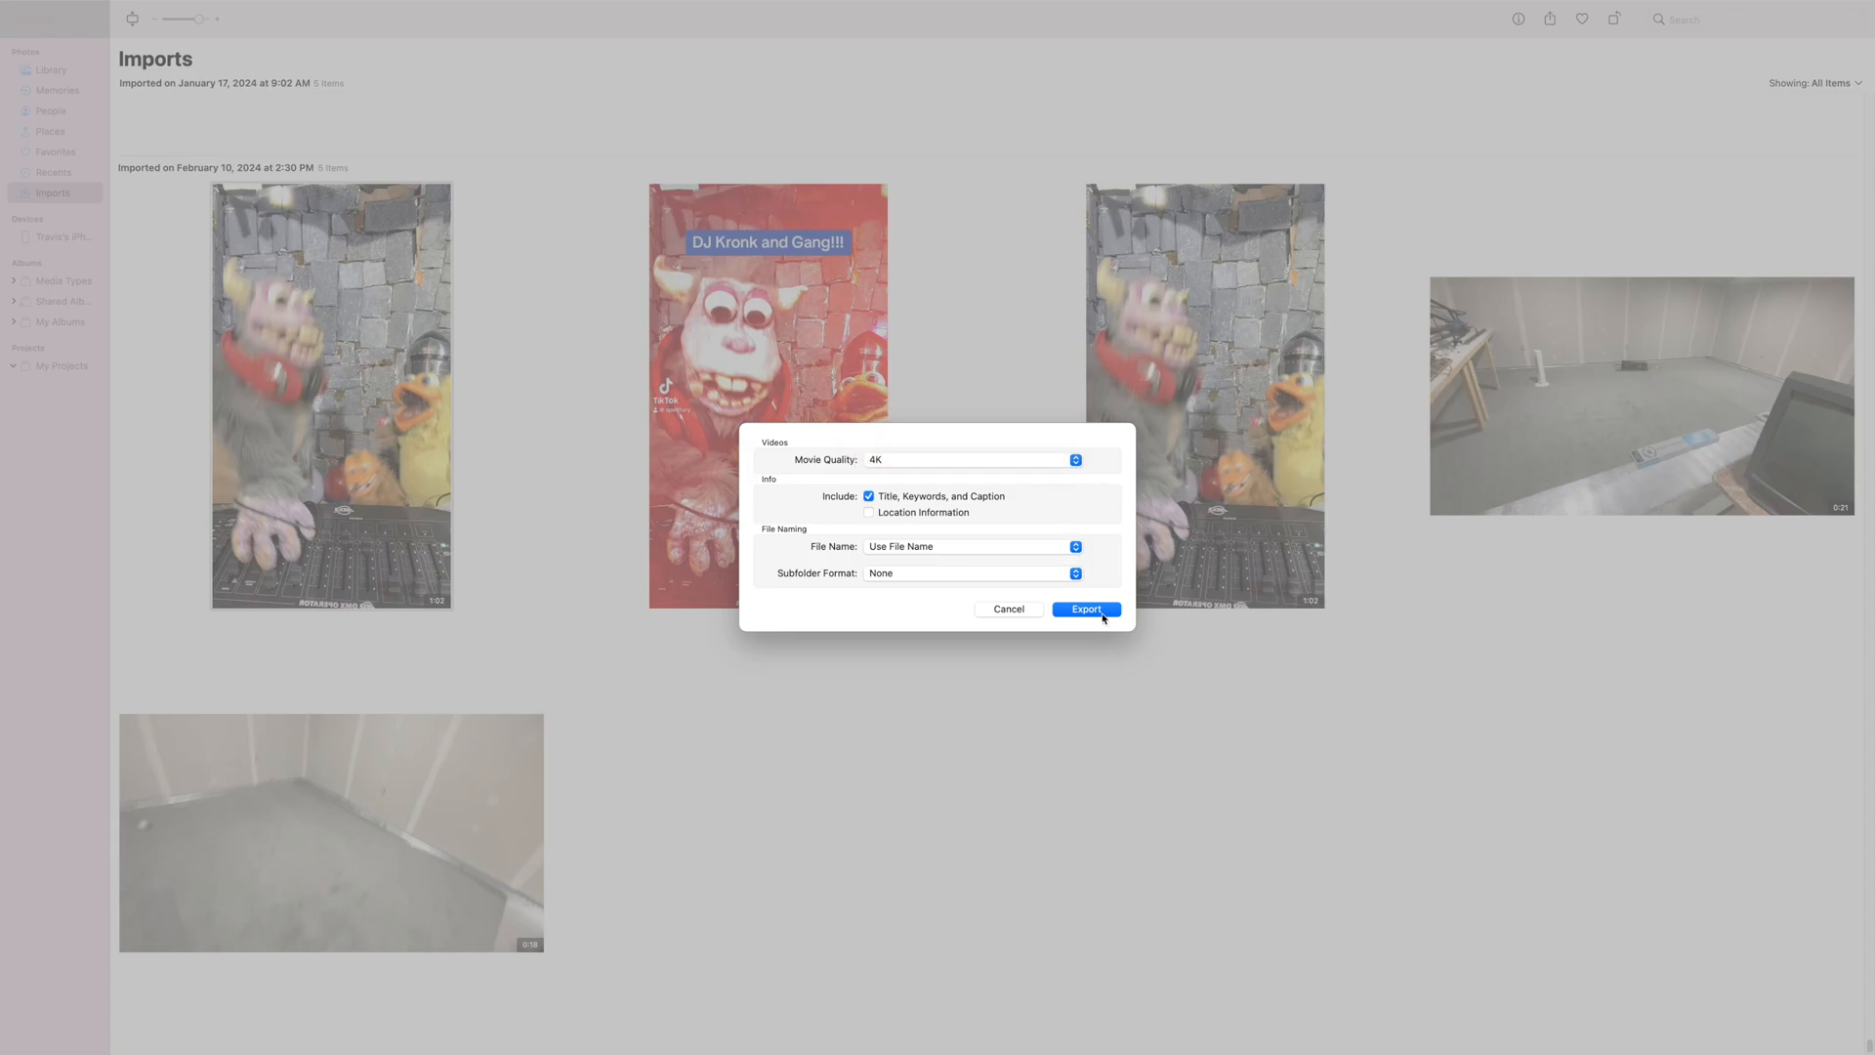
left_click(1084, 609)
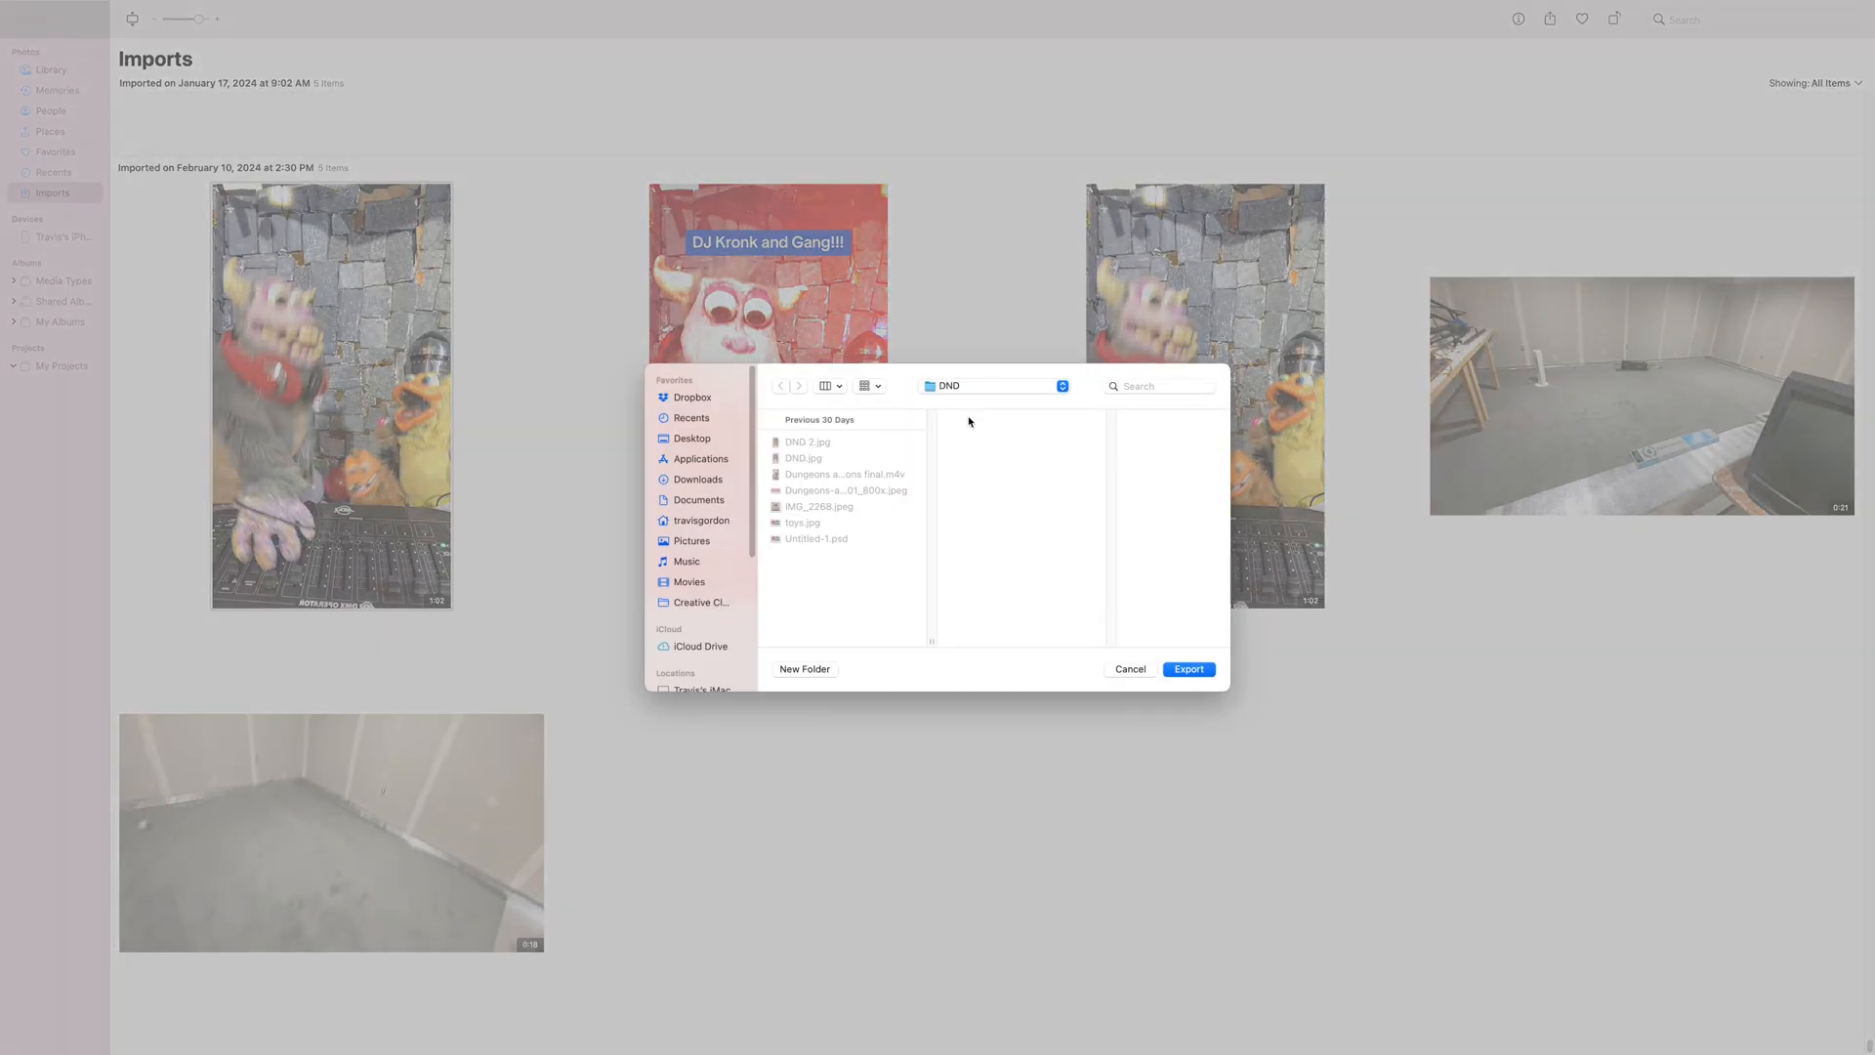
mouse_move(1073, 489)
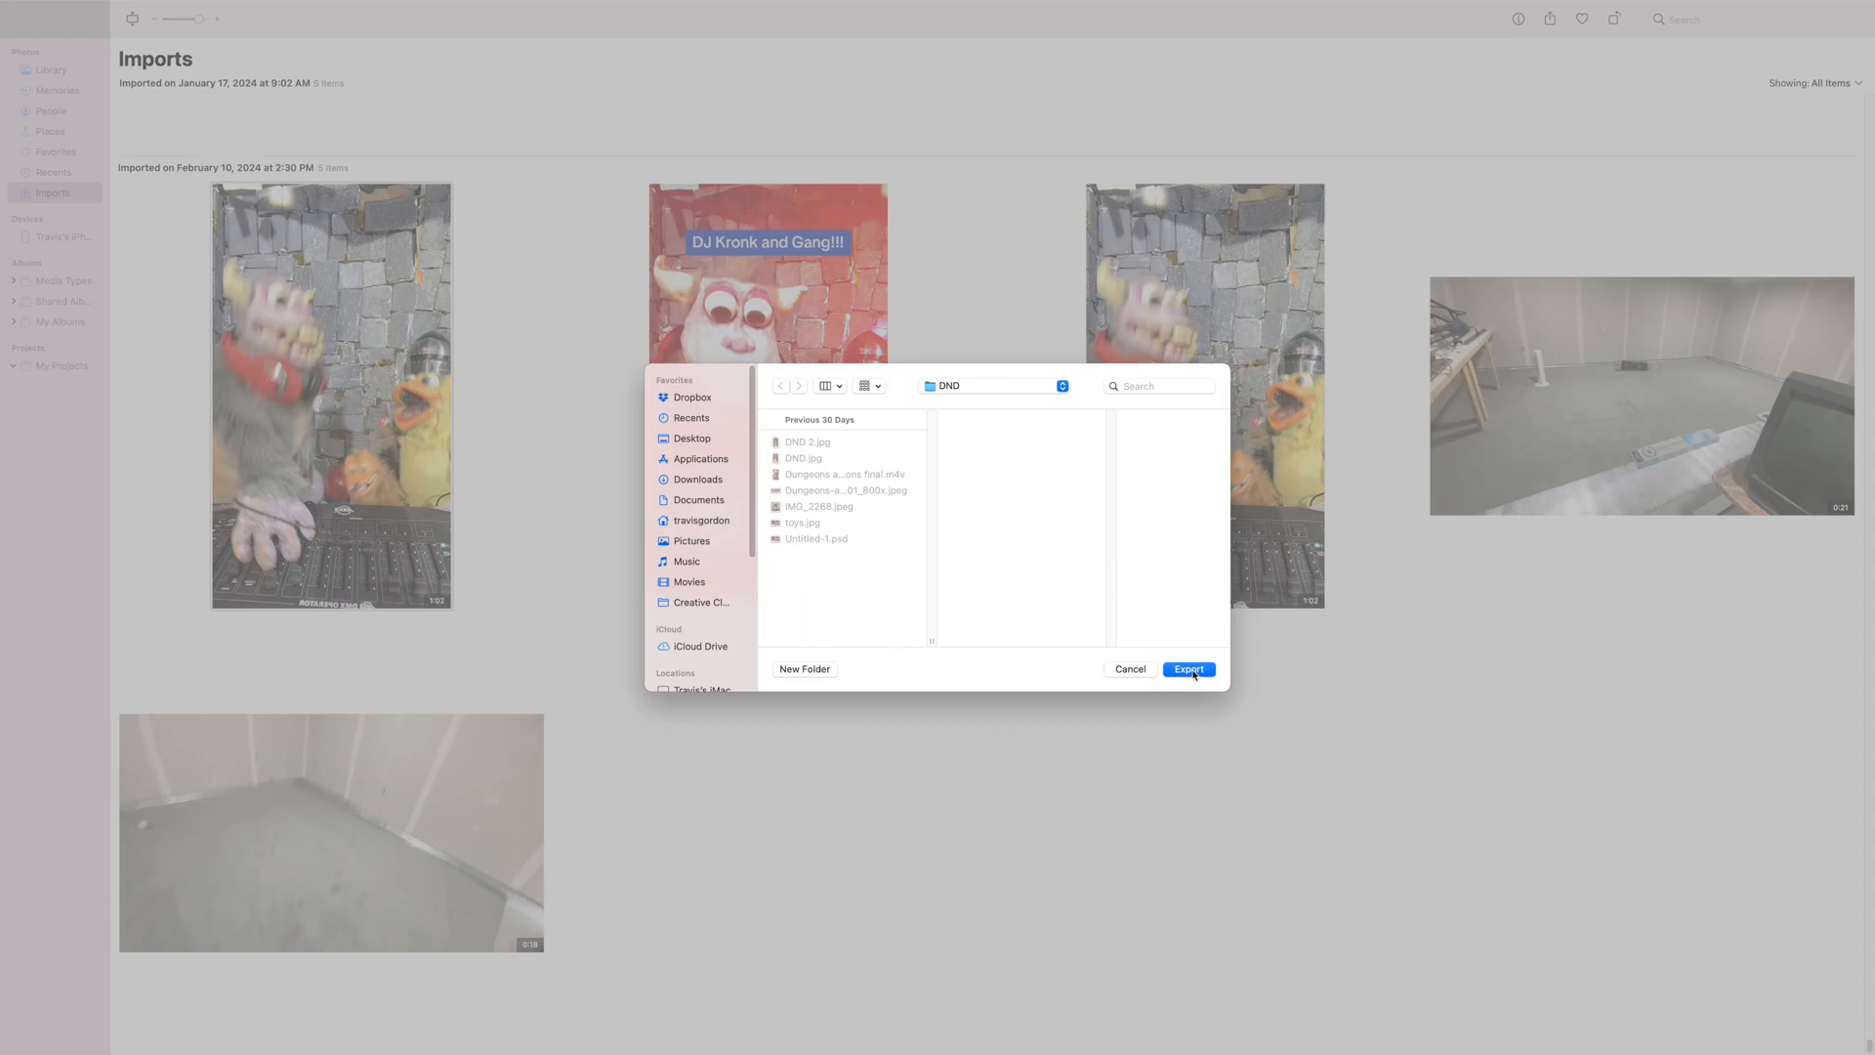
Step: Save the 4K movie into the DND folder and open the new .mov file
left_click(1188, 668)
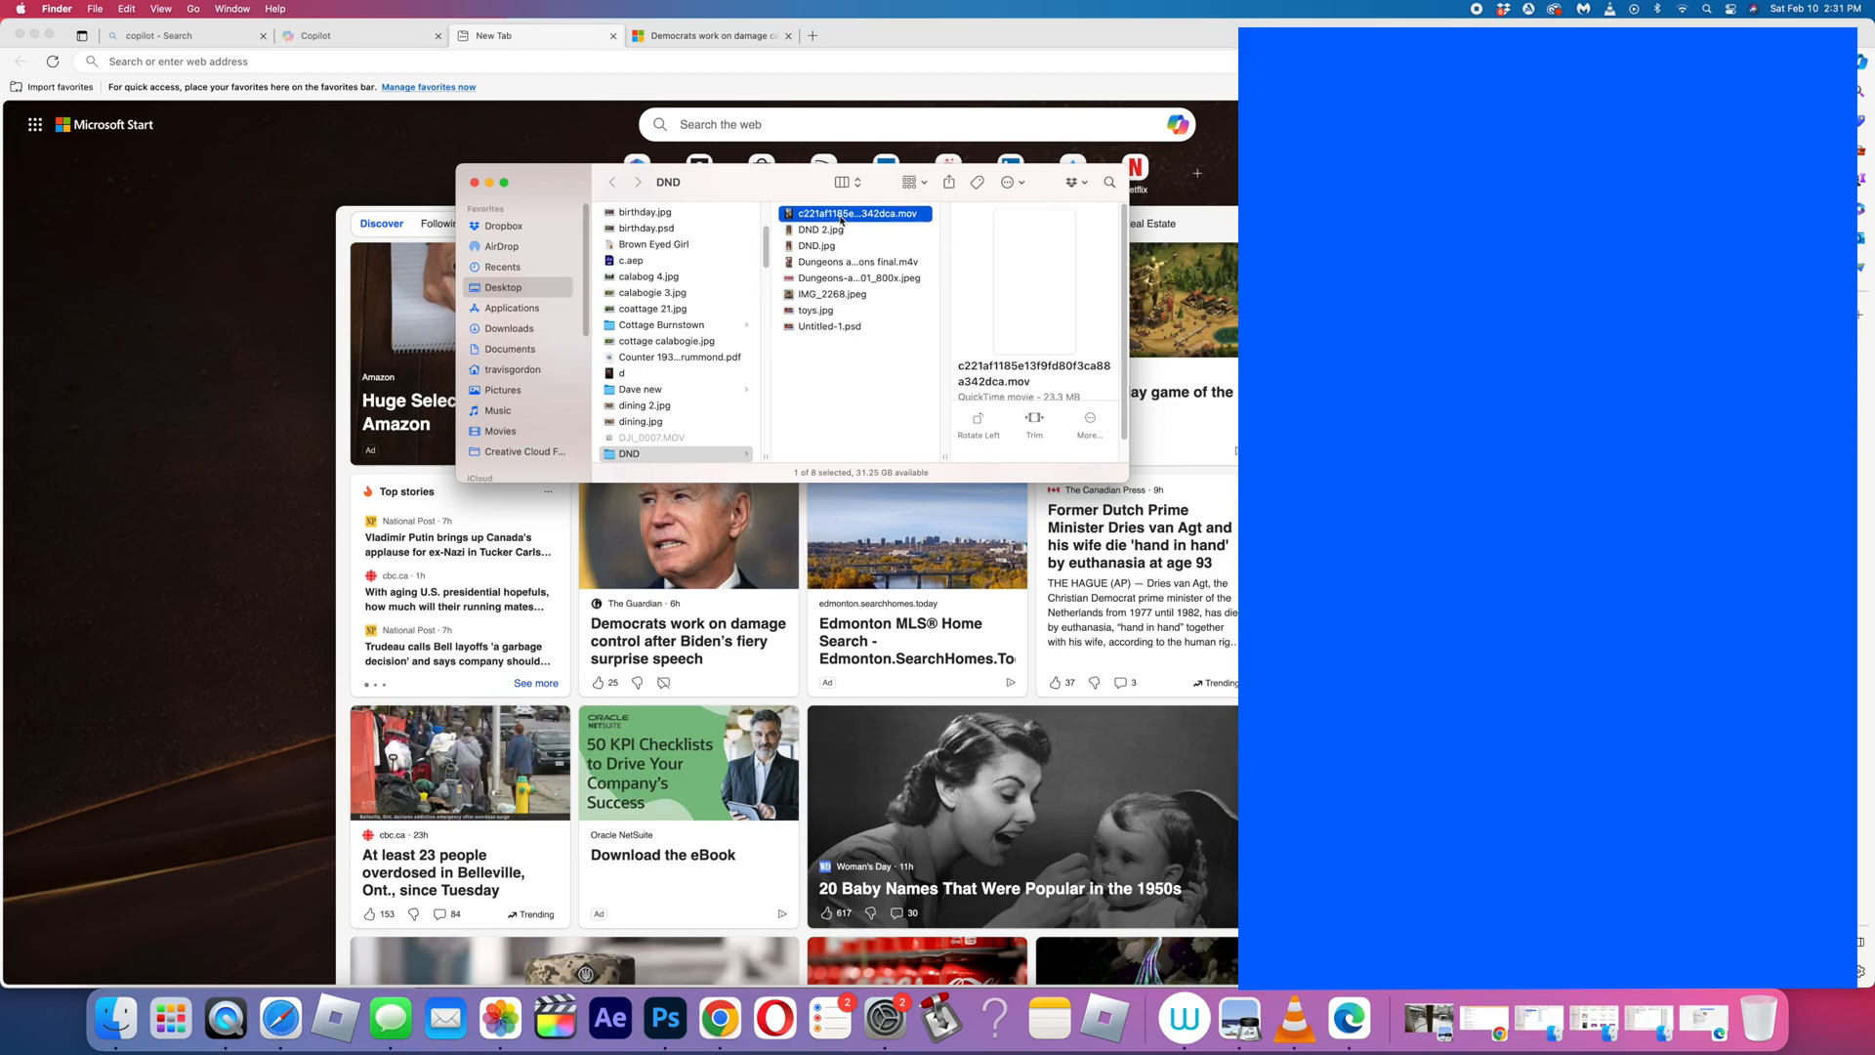
double_click(856, 213)
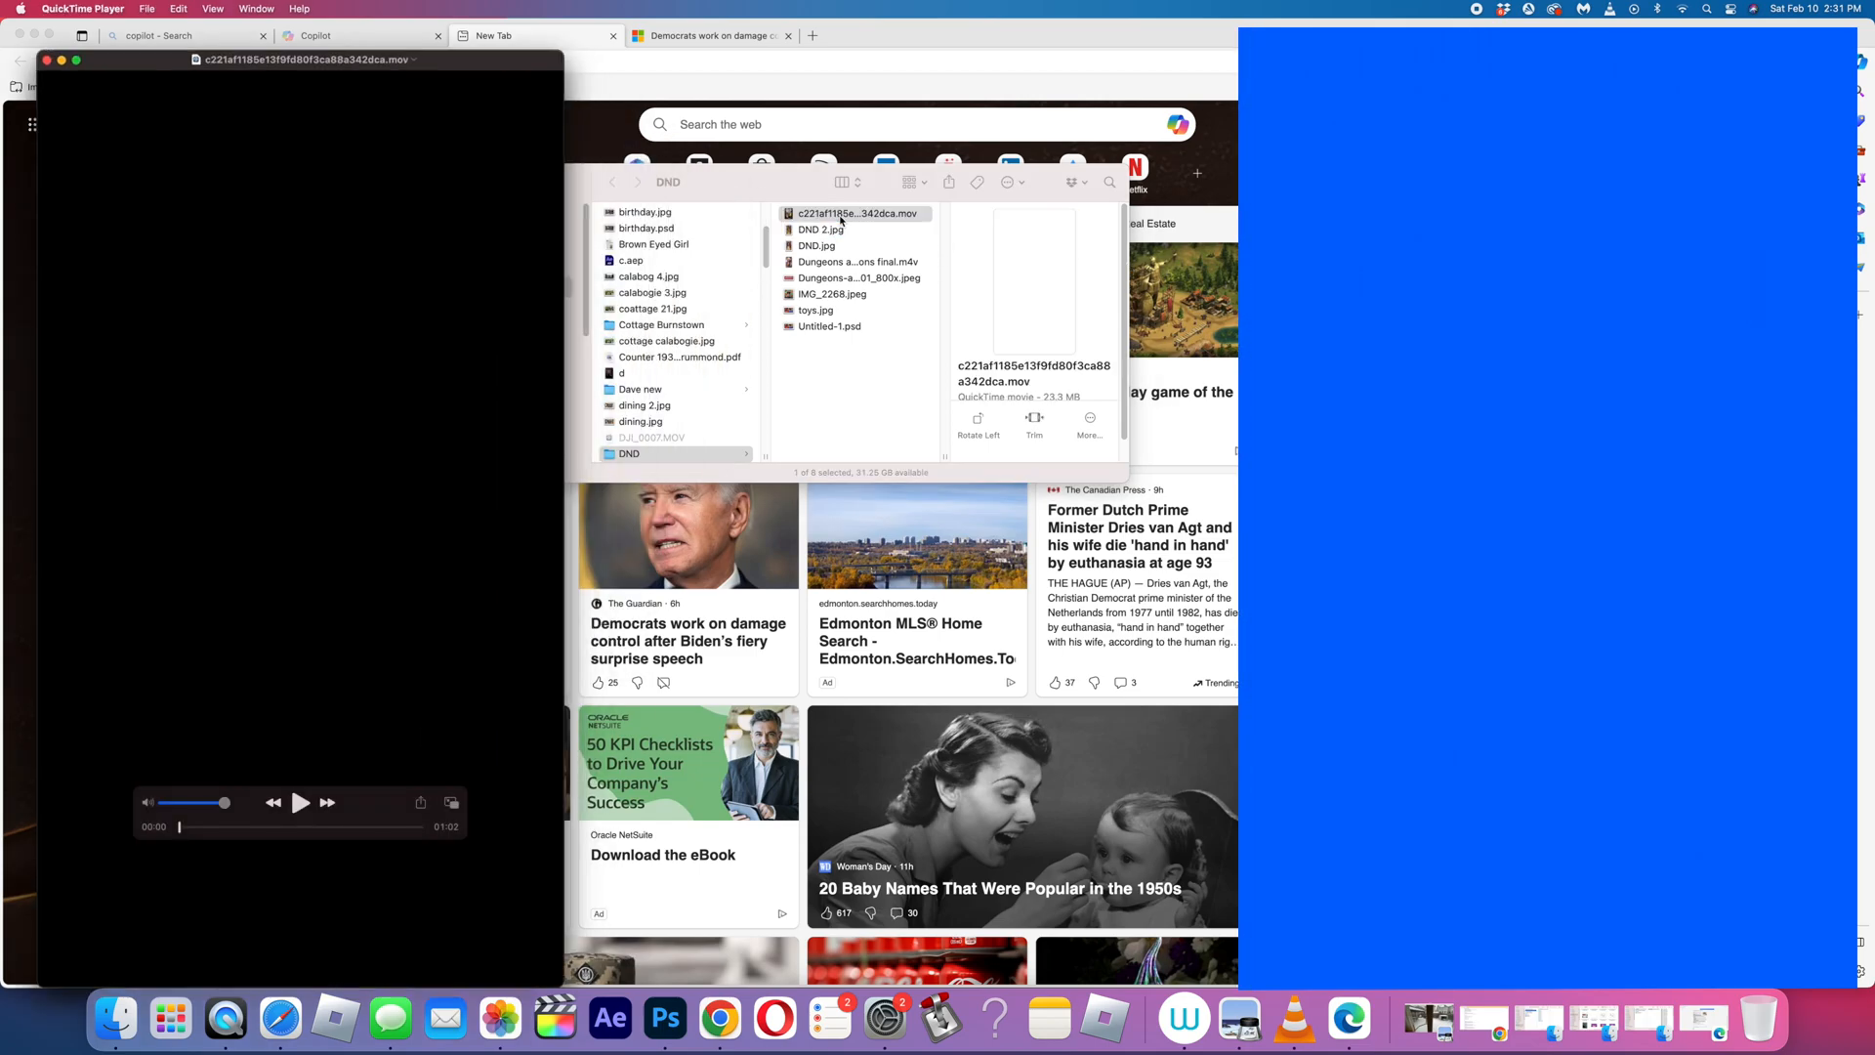
Step: Play the exported puppet DJ movie in QuickTime Player
left_click(301, 803)
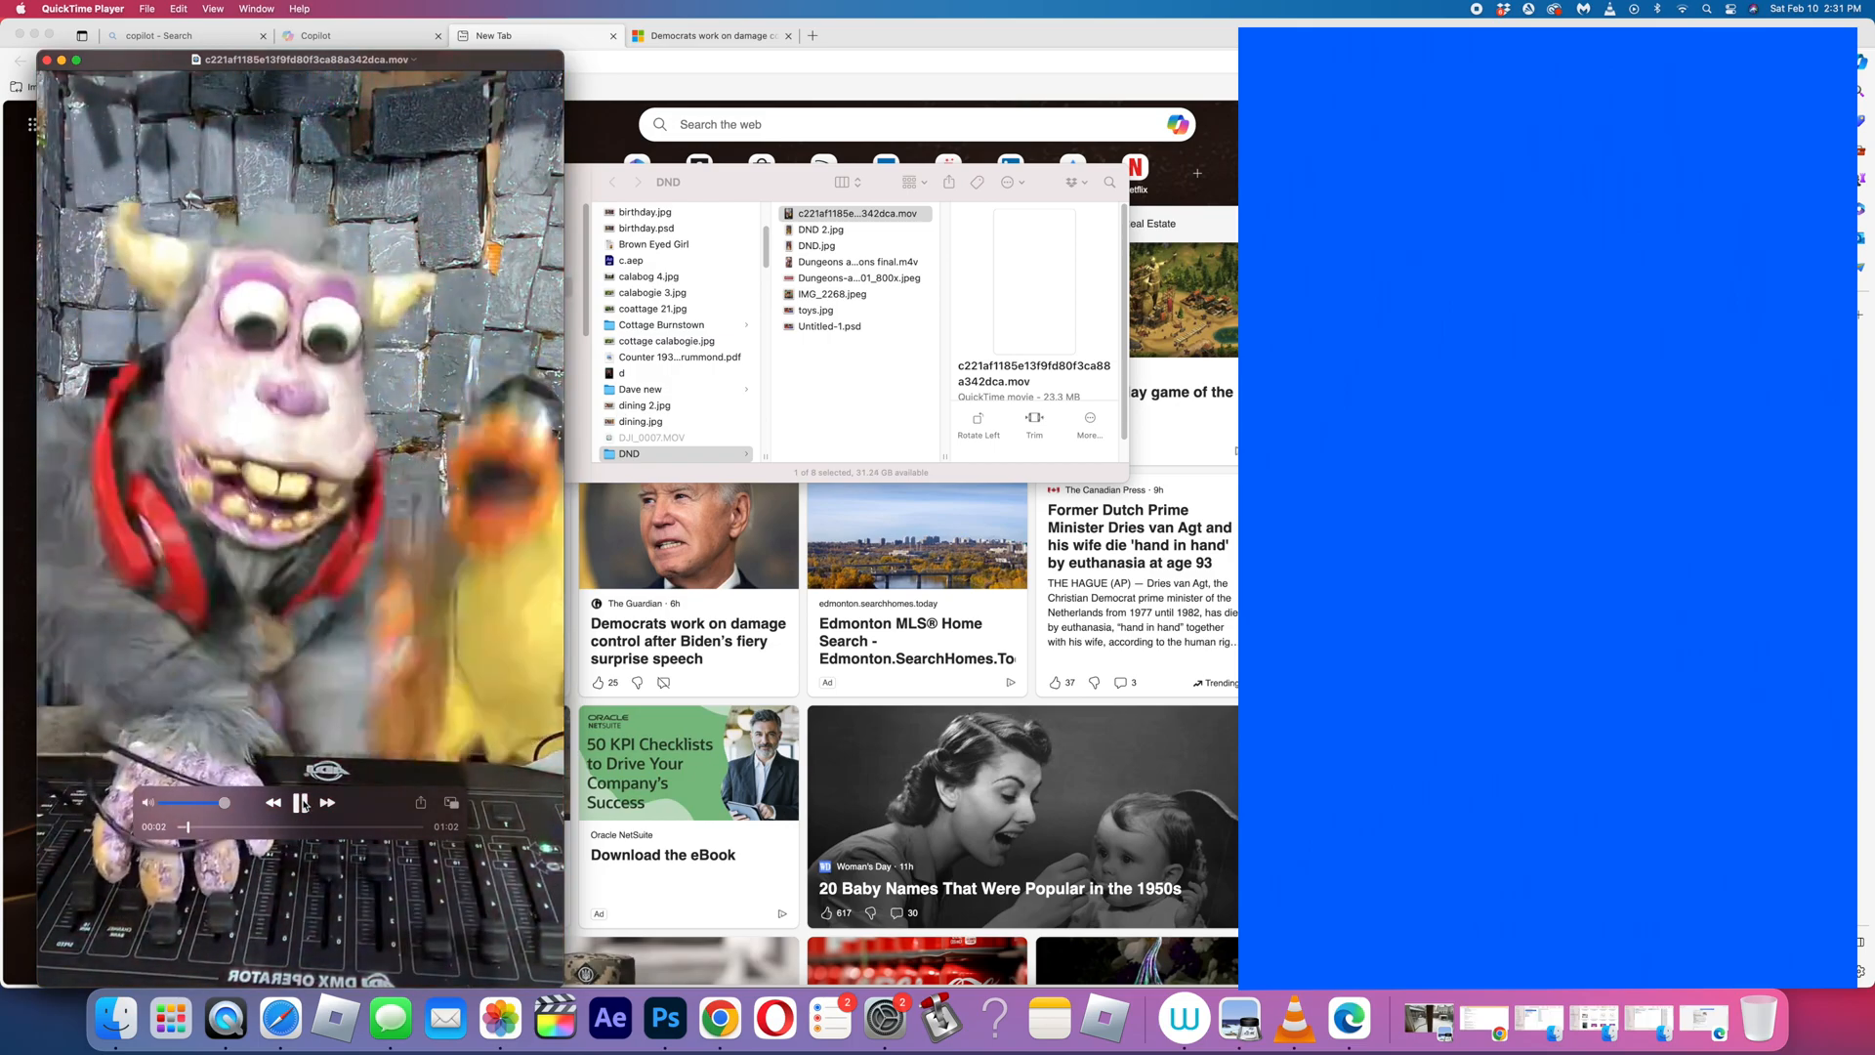
left_click(301, 803)
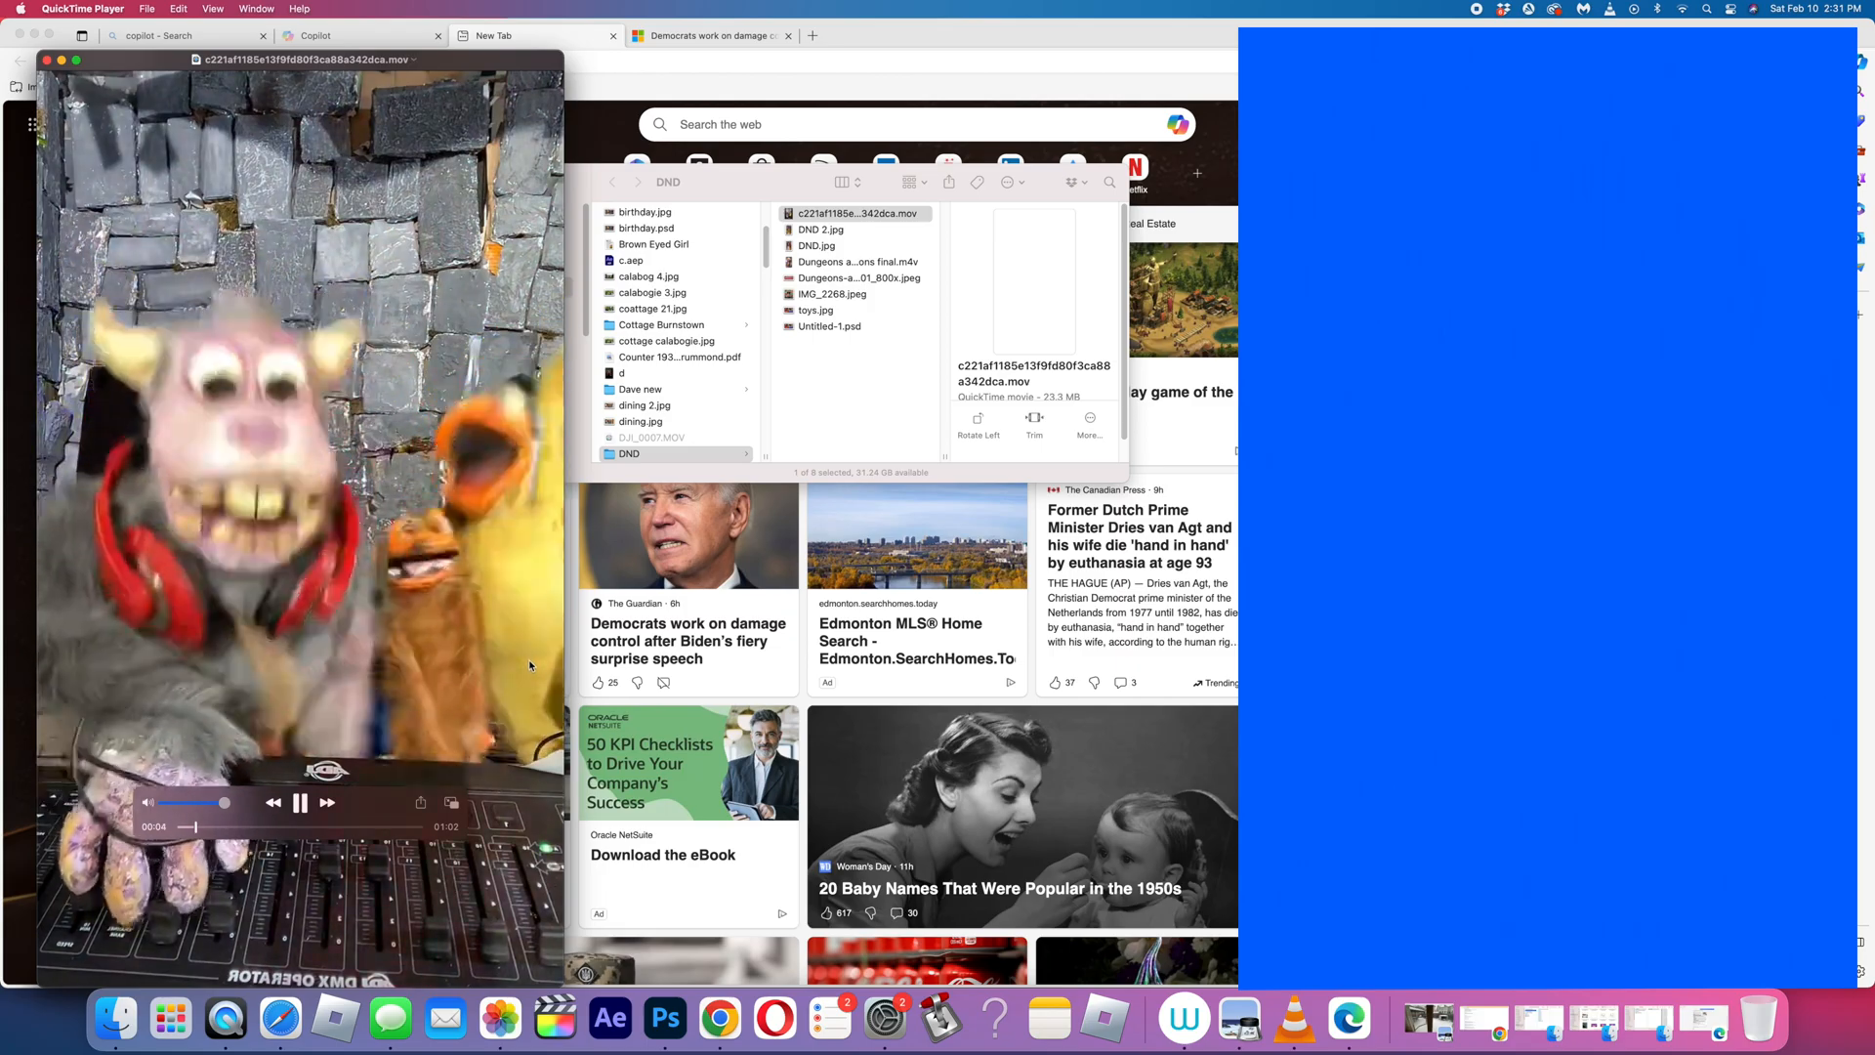